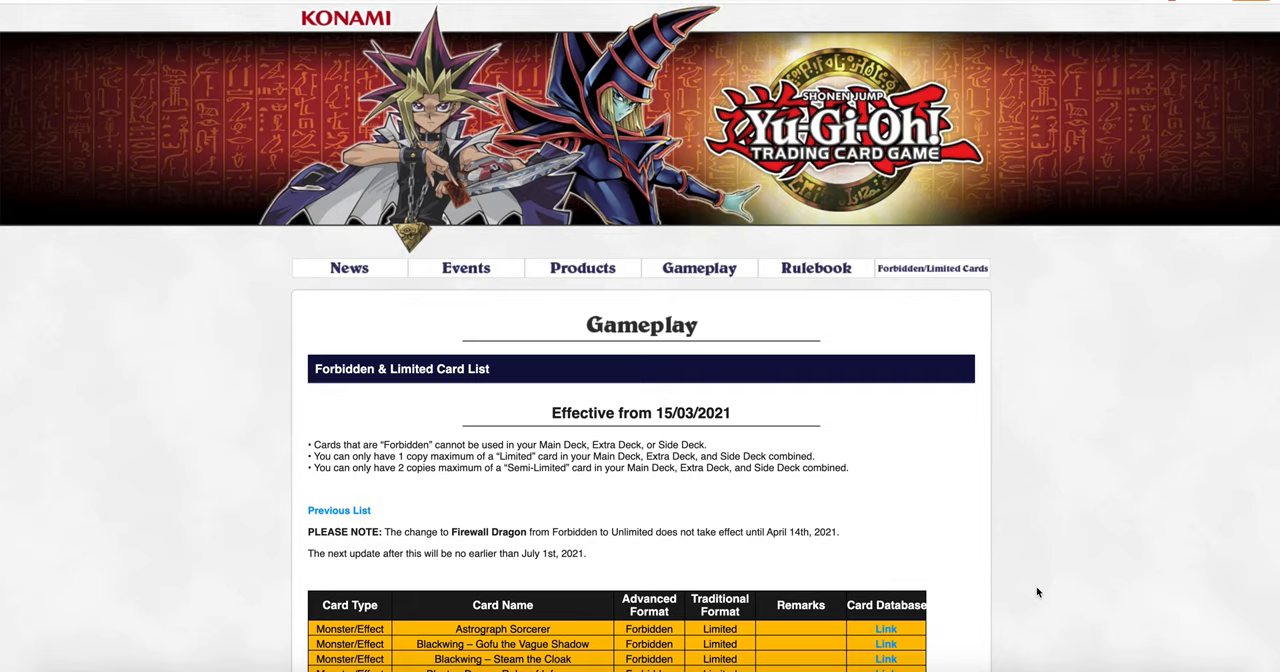
Scroll past the intro and Firewall Dragon note to the top of the Forbidden table
{"action": "scroll", "scroll_direction": "down", "scroll_amount": 3}
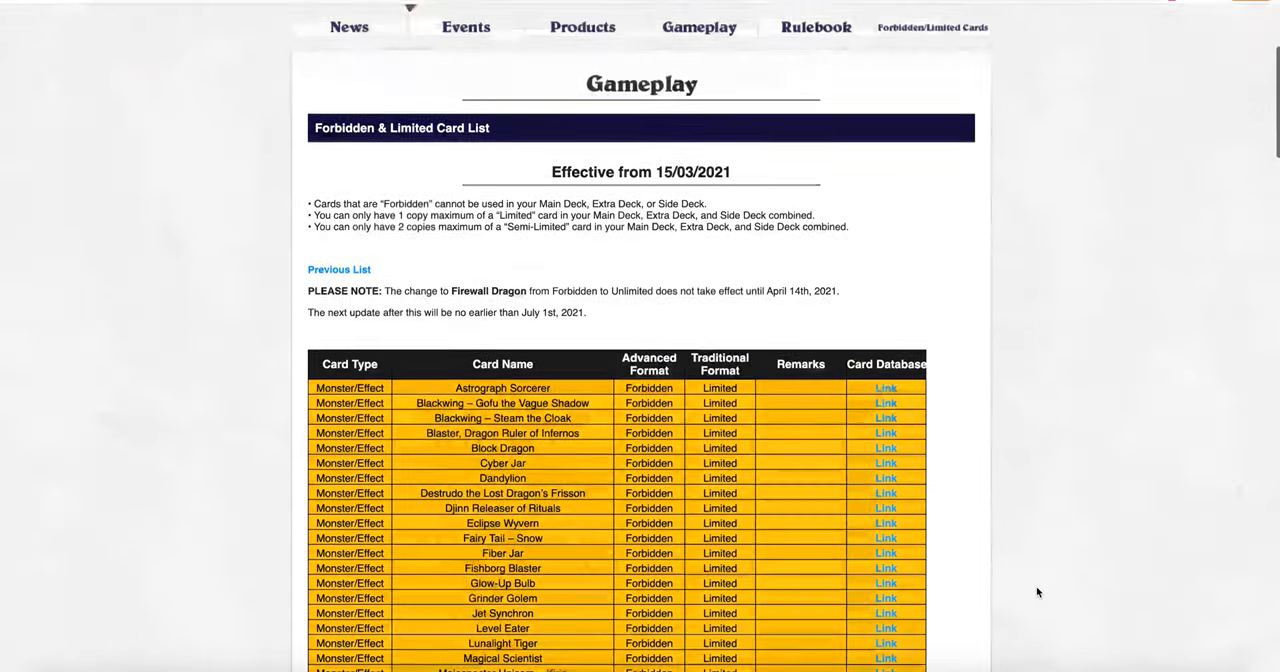
{"action": "scroll", "scroll_direction": "down", "scroll_amount": 3}
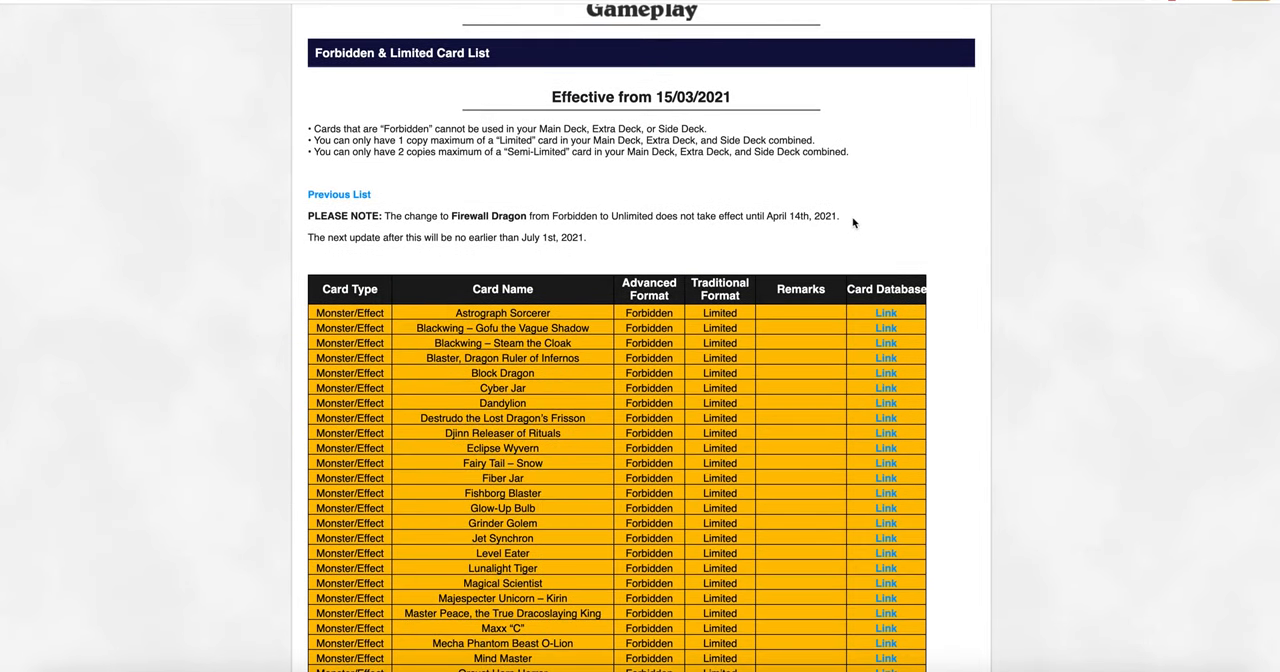
{"action": "mouse_move", "coordinate": [613, 228]}
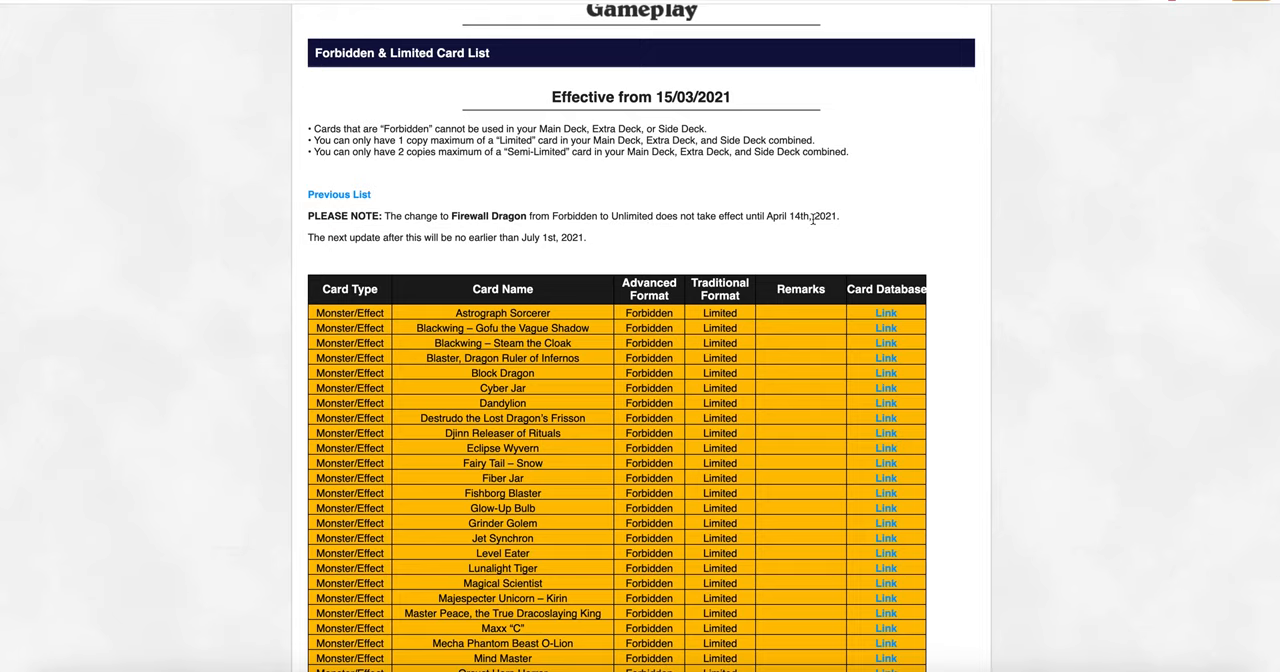
{"action": "mouse_move", "coordinate": [583, 218]}
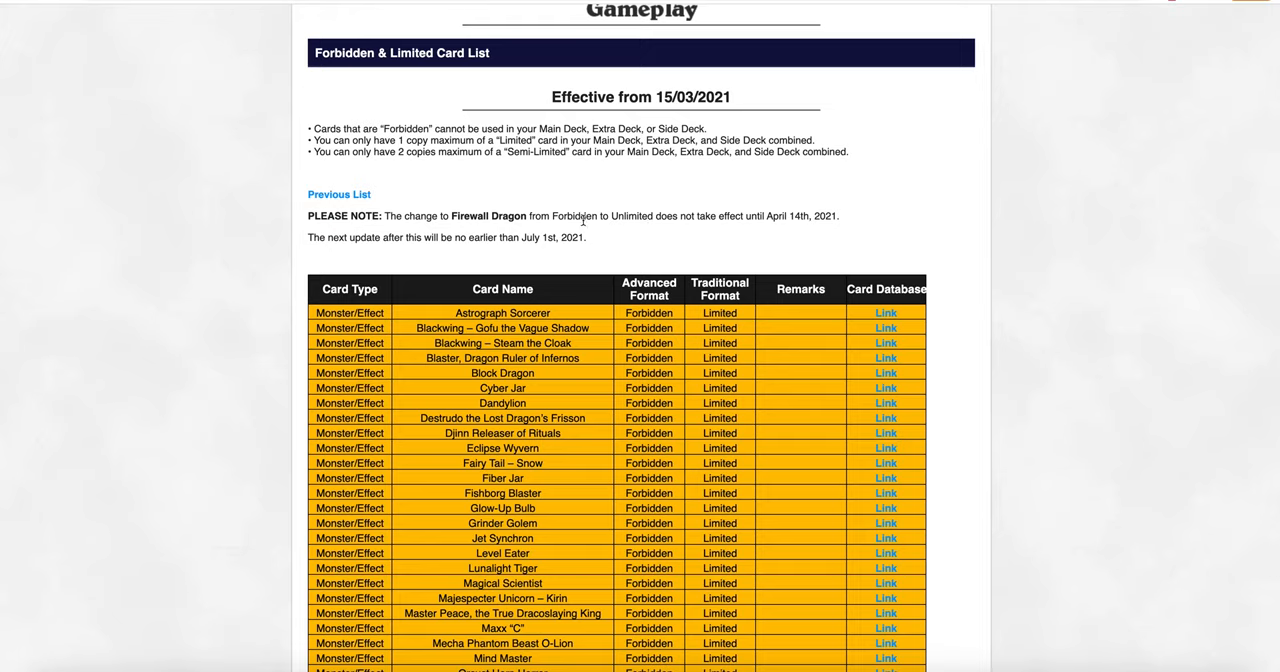
{"action": "mouse_move", "coordinate": [623, 229]}
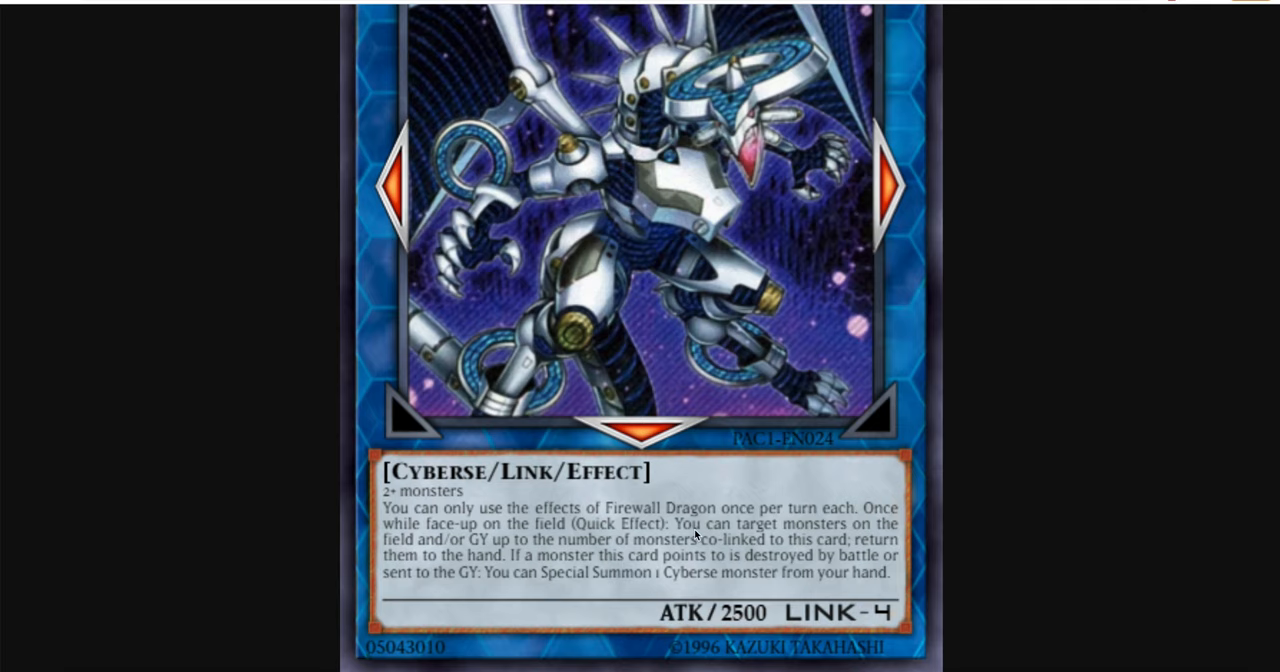
{"action": "mouse_move", "coordinate": [710, 508]}
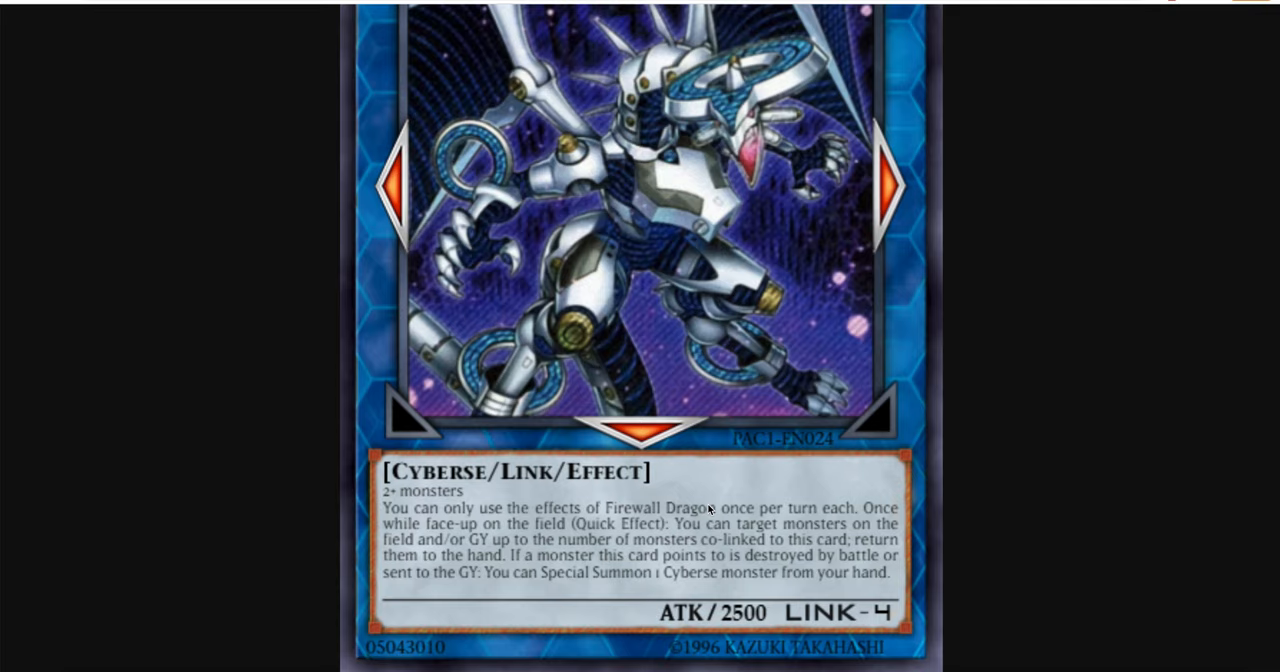
{"action": "mouse_move", "coordinate": [528, 541]}
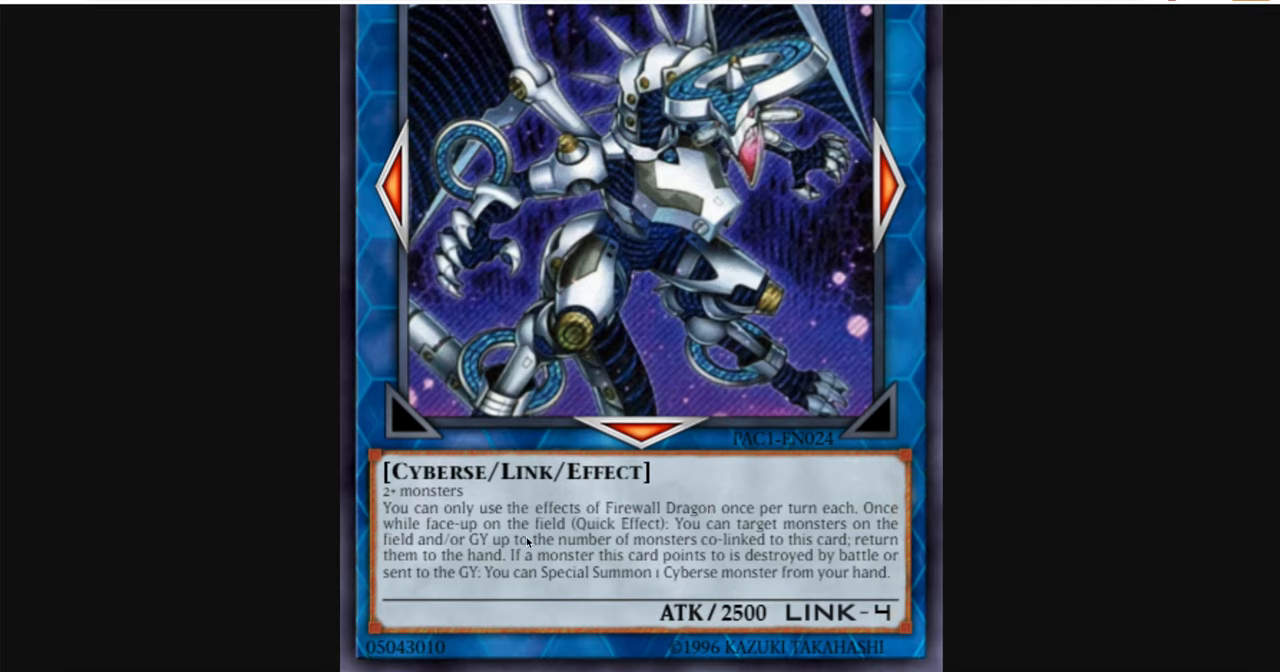
{"action": "mouse_move", "coordinate": [415, 595]}
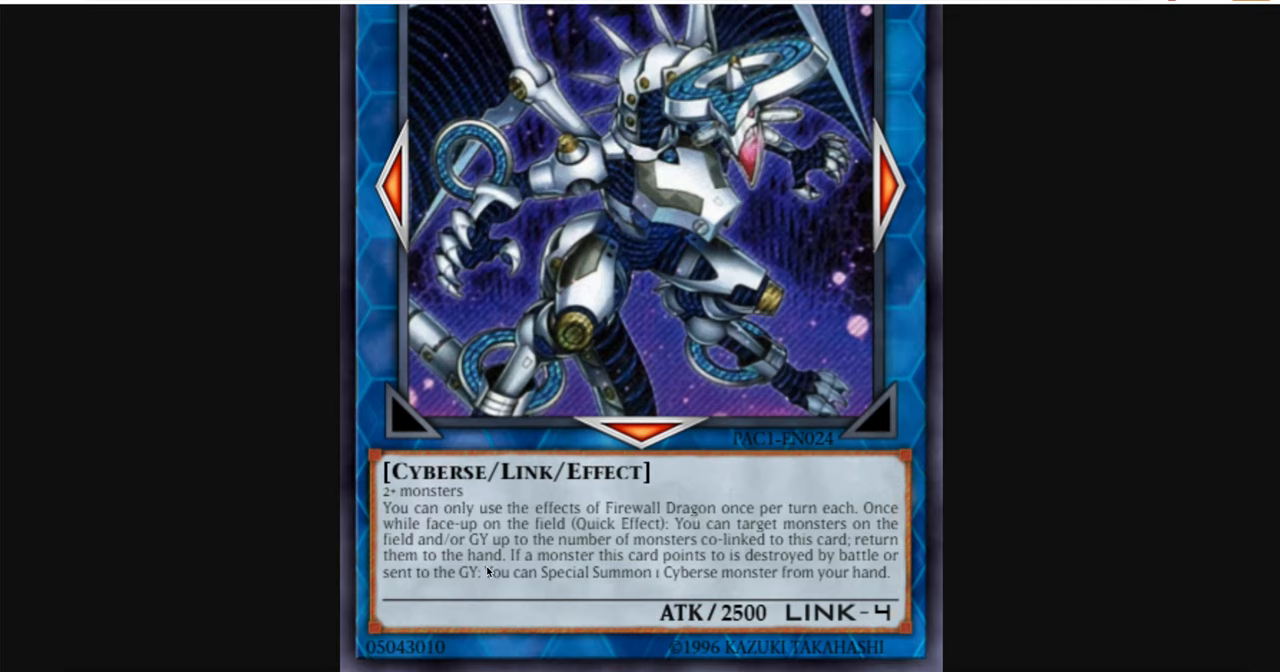
{"action": "mouse_move", "coordinate": [695, 535]}
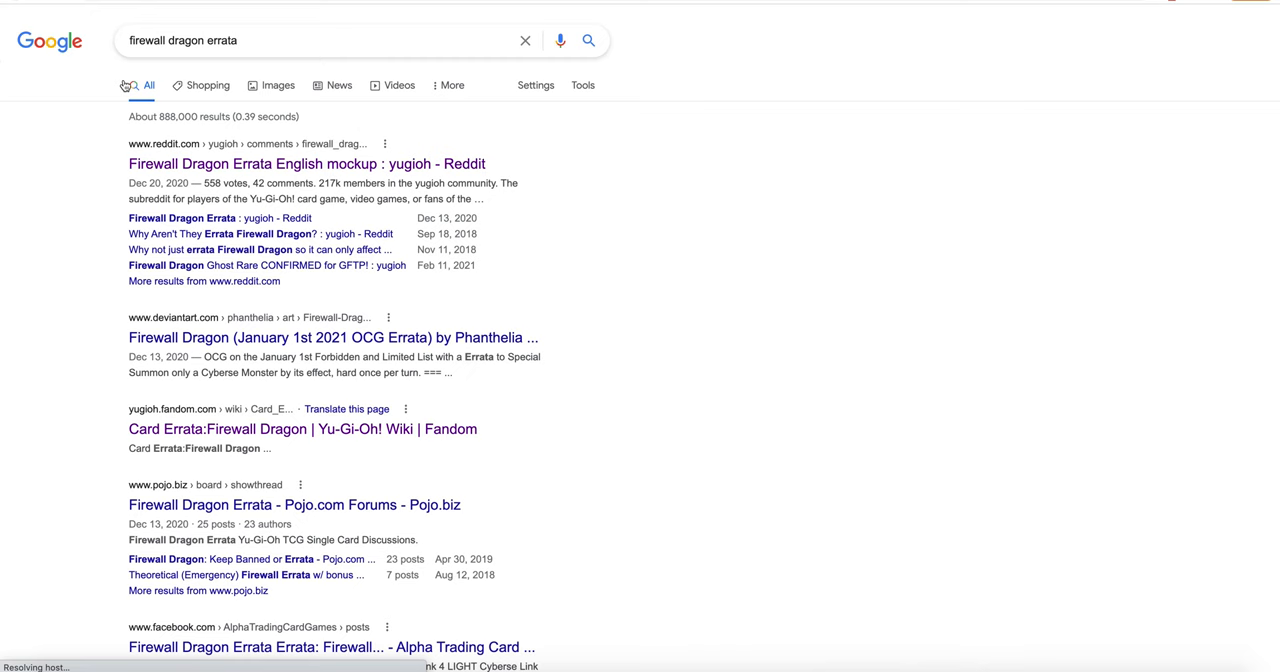
Switch from the 'firewall dragon errata' results back to the Firewall Dragon card image
{"action": "left_click", "coordinate": [302, 428]}
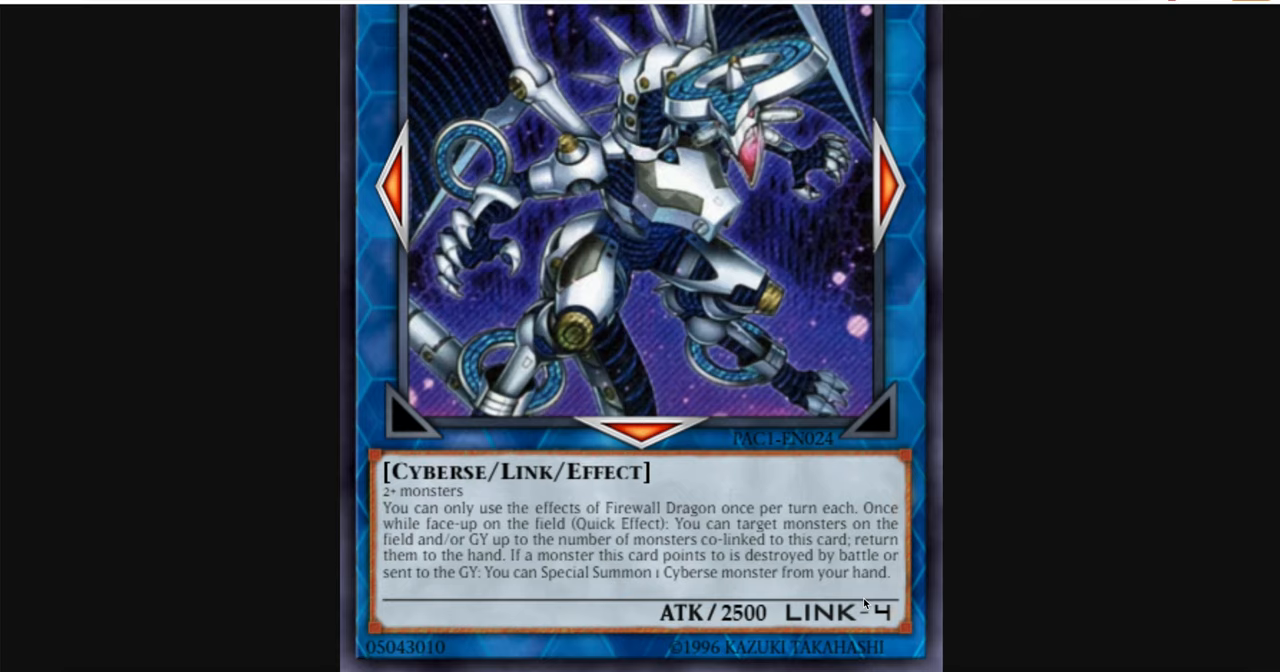
{"action": "scroll", "scroll_direction": "up", "scroll_amount": 3}
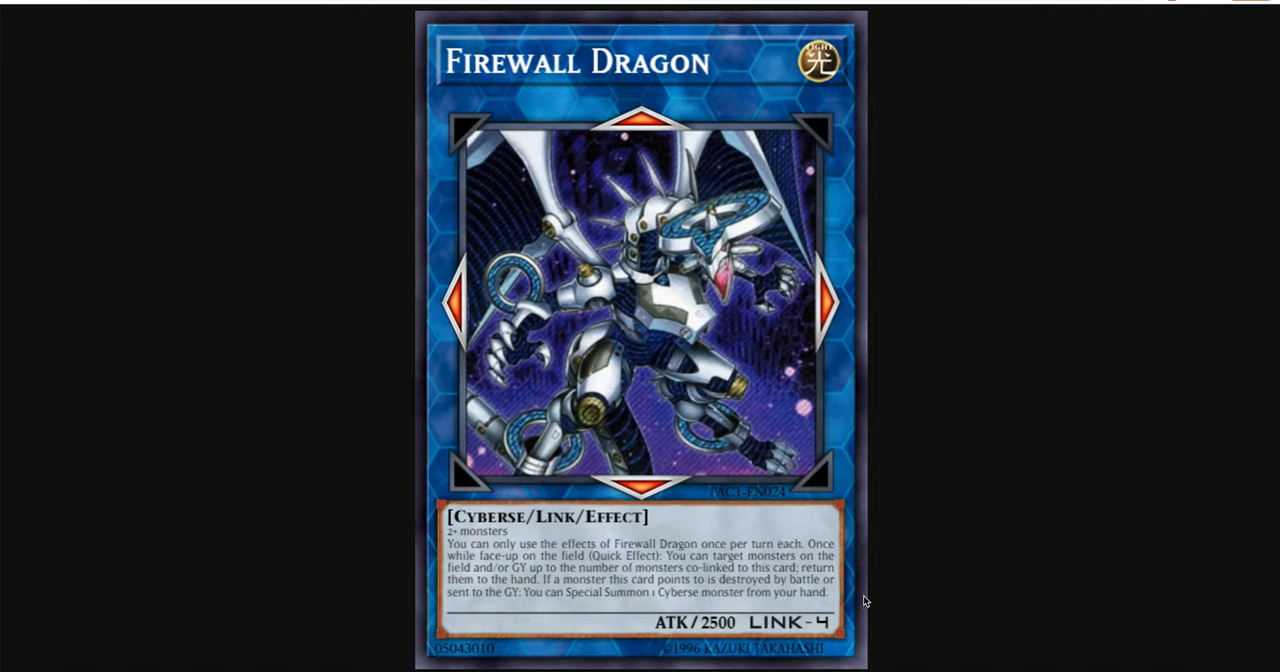
{"action": "mouse_move", "coordinate": [660, 234]}
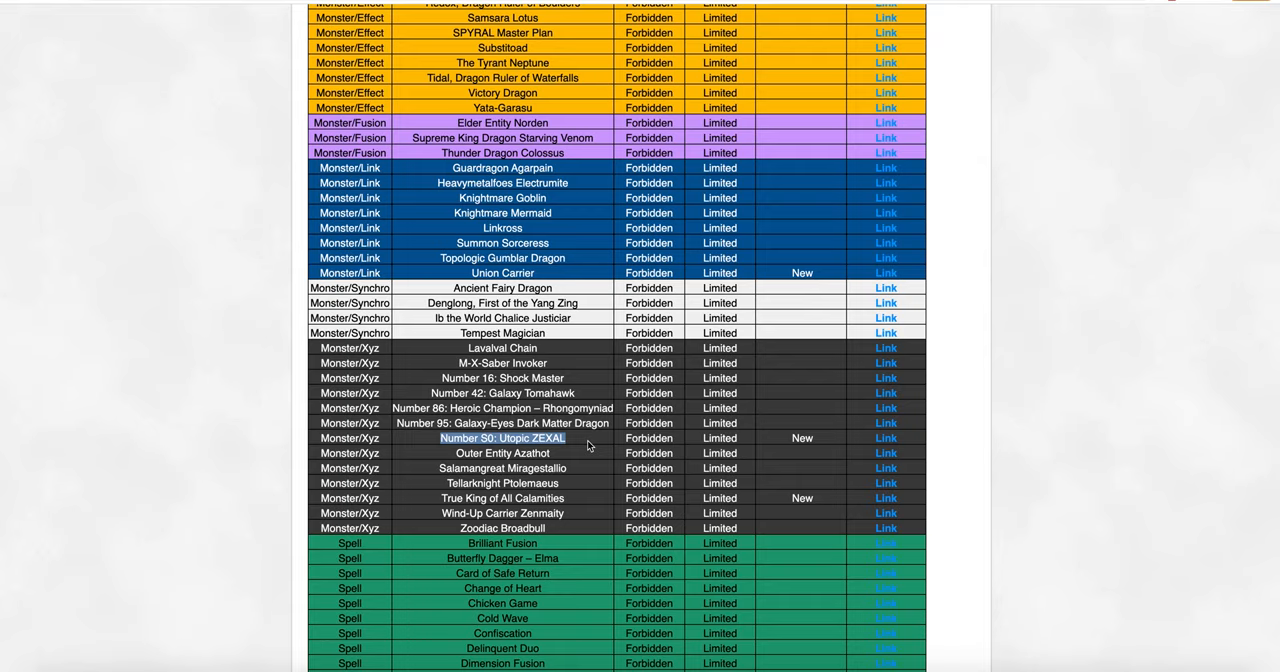
{"action": "mouse_move", "coordinate": [575, 498]}
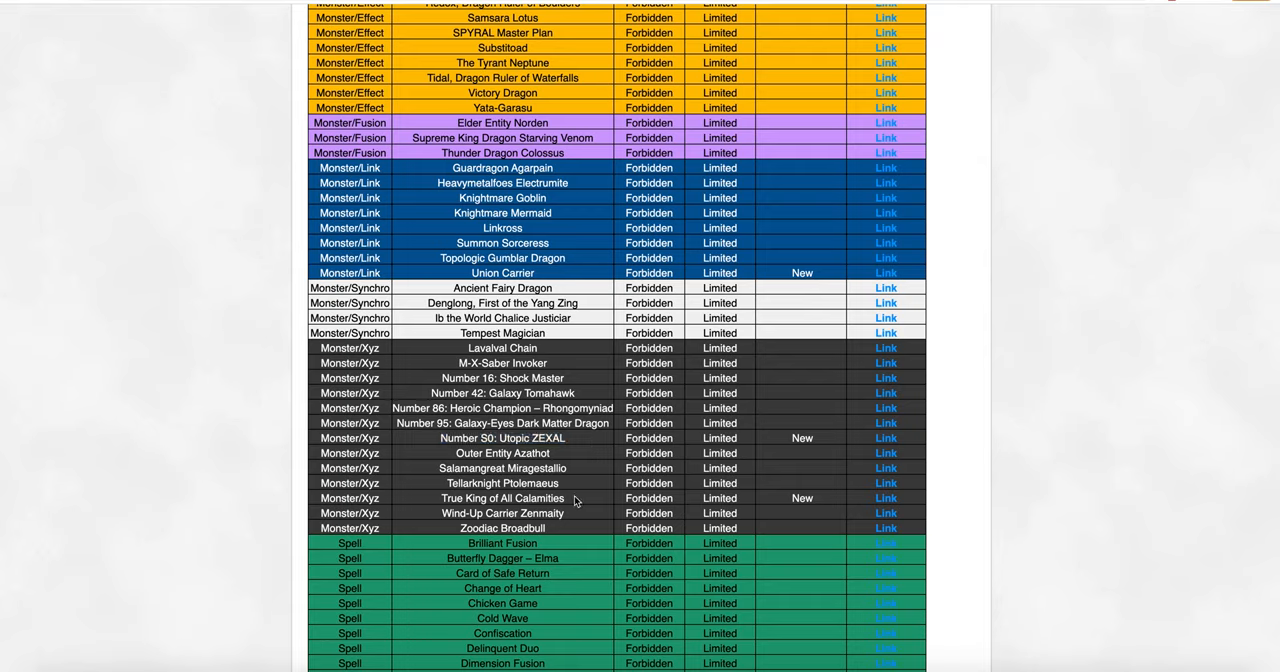
Highlight the True King of All Calamities and newly forbidden Union Carrier entries
{"action": "double_click", "coordinate": [502, 498]}
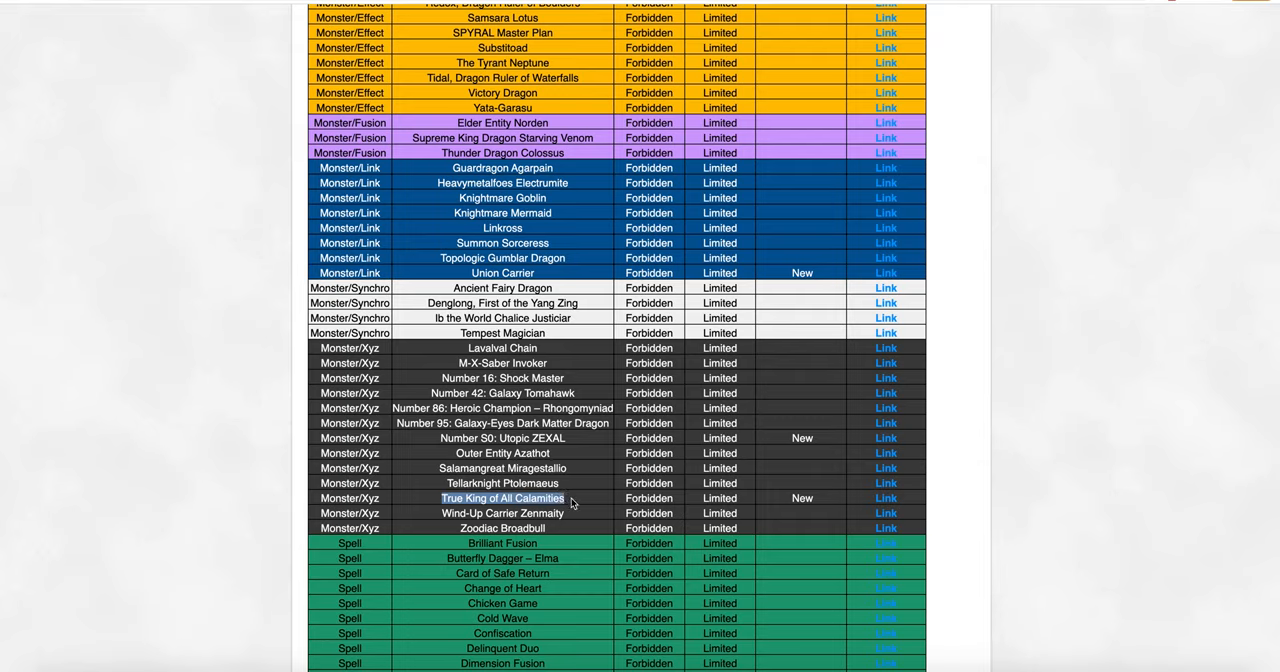
{"action": "mouse_move", "coordinate": [558, 287]}
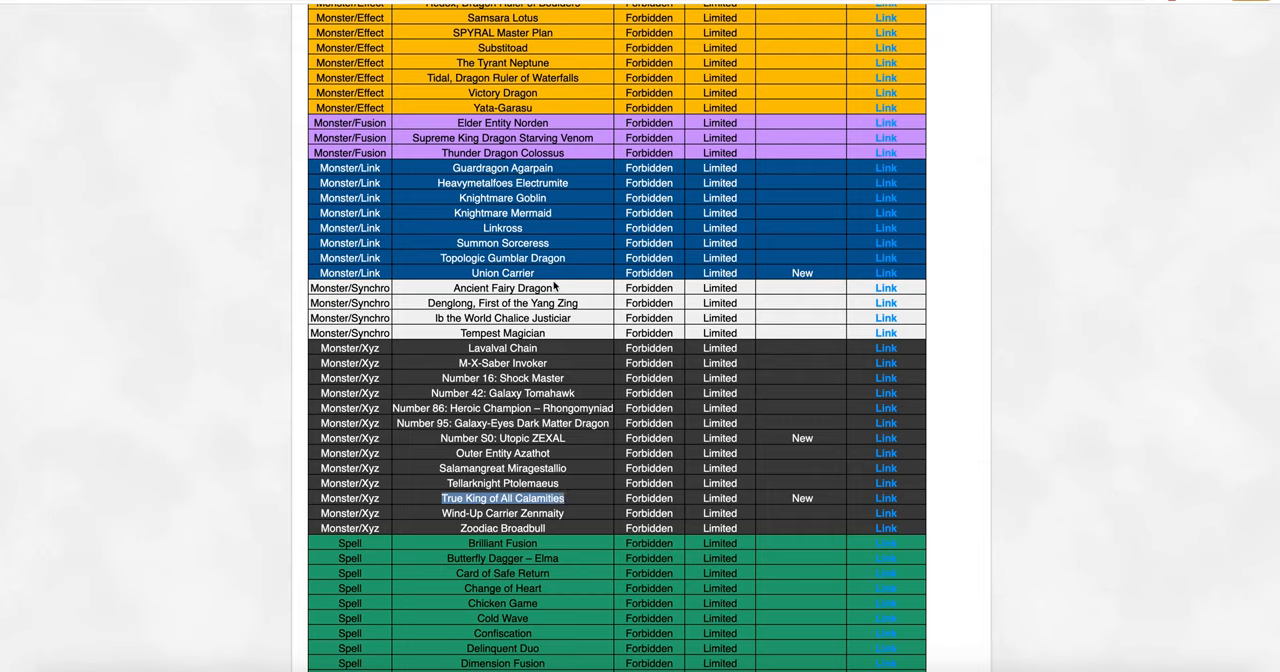
{"action": "left_click", "coordinate": [503, 272]}
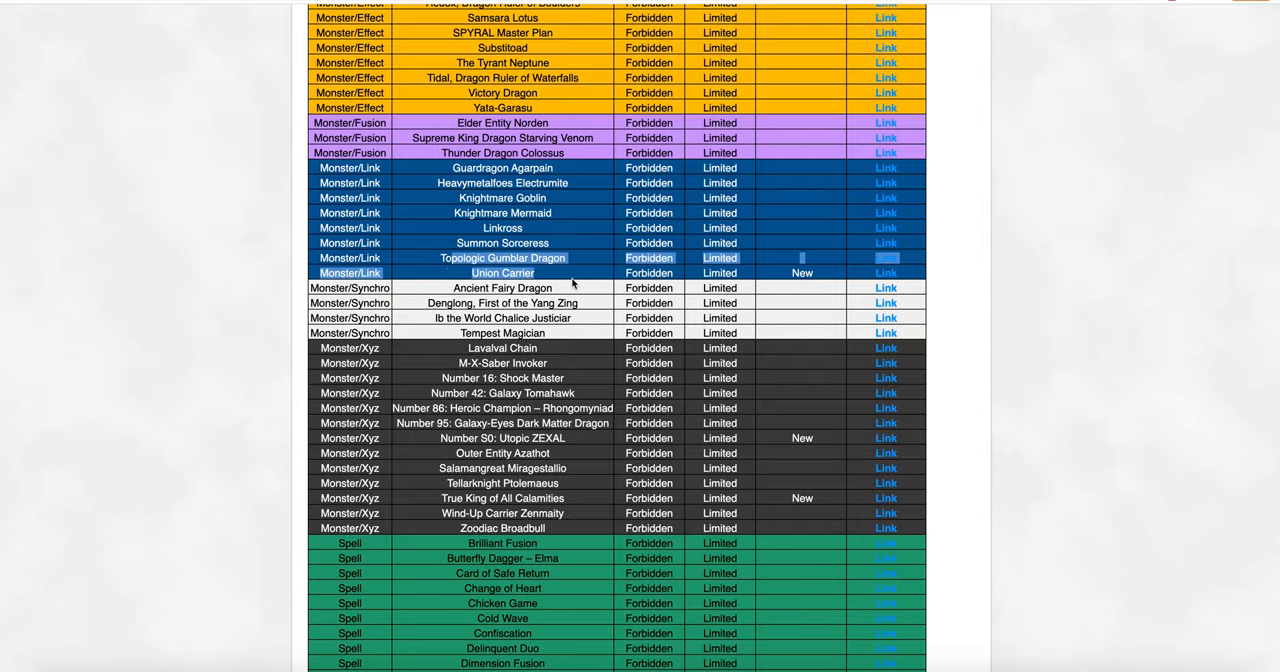
{"action": "scroll", "scroll_direction": "down", "scroll_amount": 3}
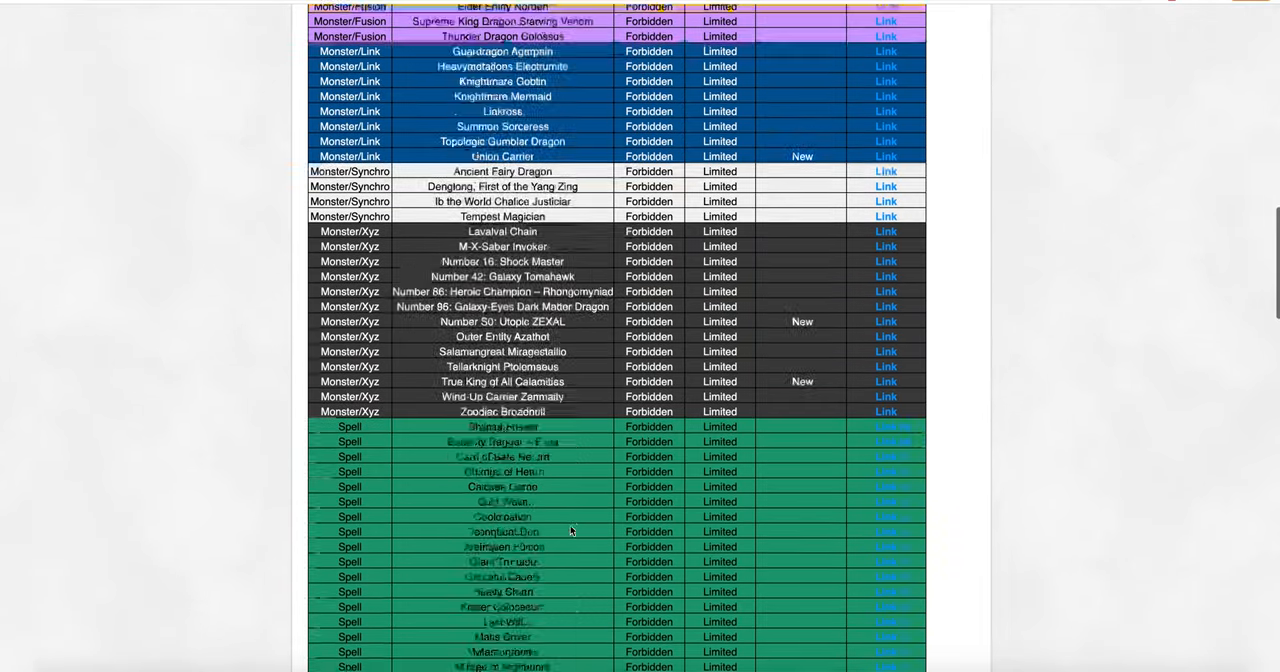
Scroll through the Limited monsters, spells and traps down to the Semi-Limited table
{"action": "scroll", "scroll_direction": "down", "scroll_amount": 3}
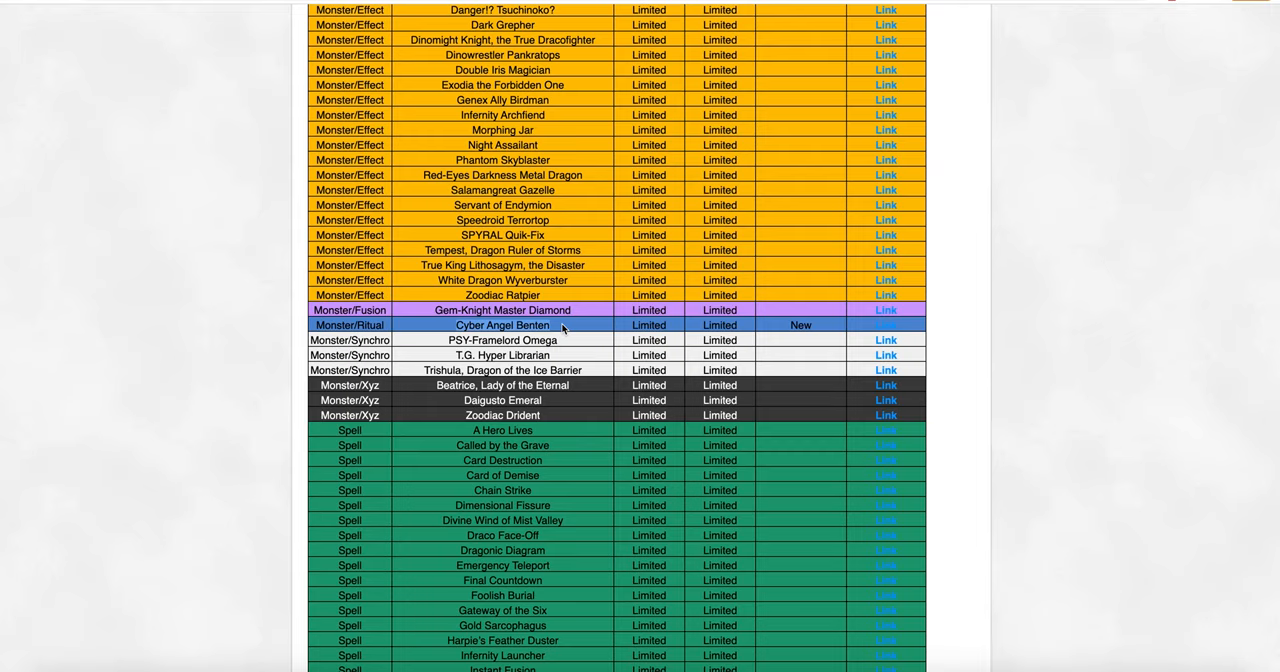
{"action": "mouse_move", "coordinate": [560, 340]}
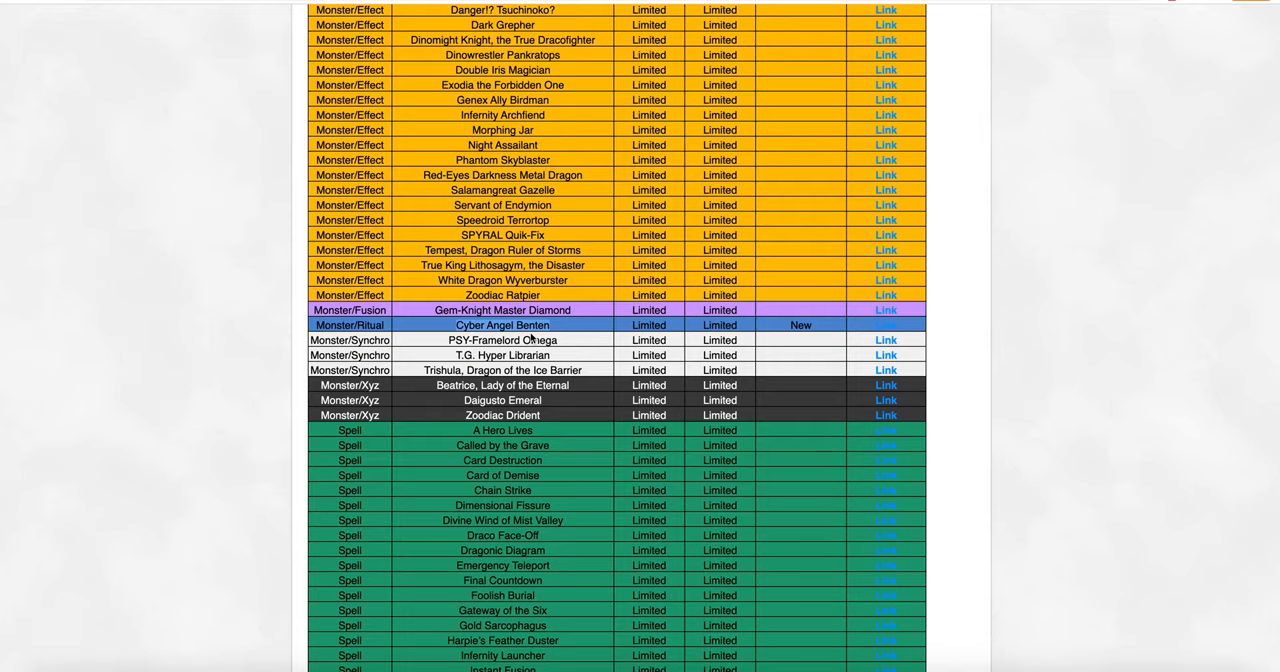
{"action": "scroll", "scroll_direction": "down", "scroll_amount": 3}
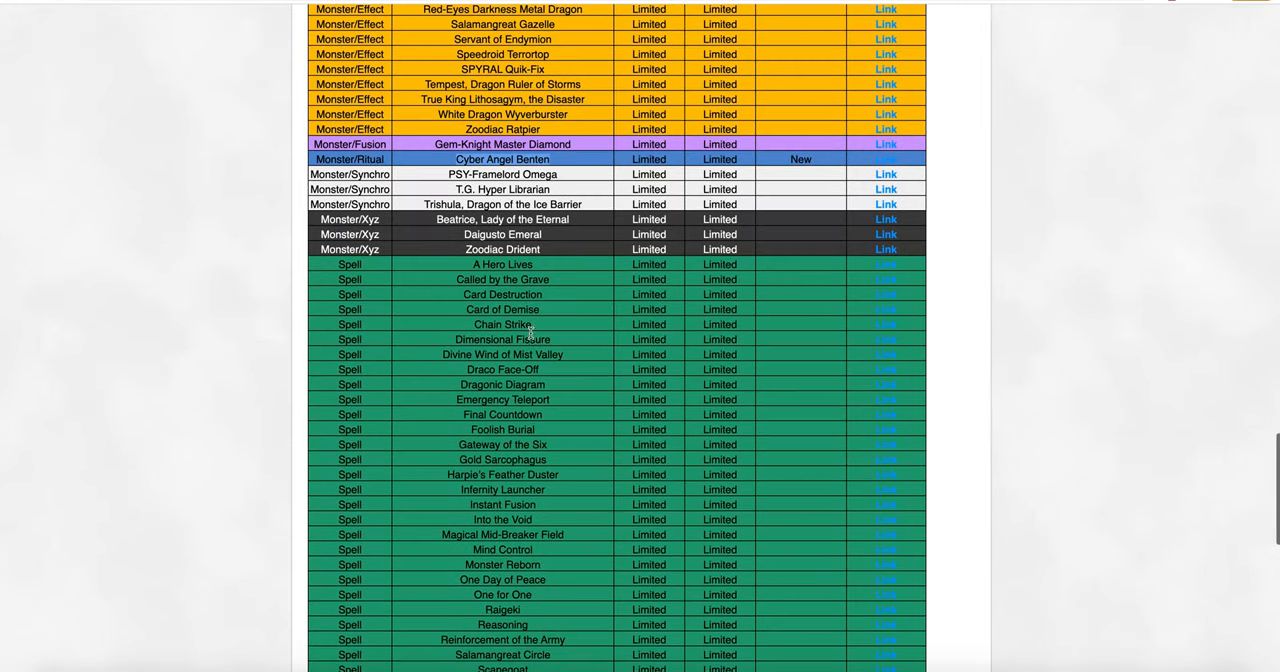
{"action": "scroll", "scroll_direction": "down", "scroll_amount": 3}
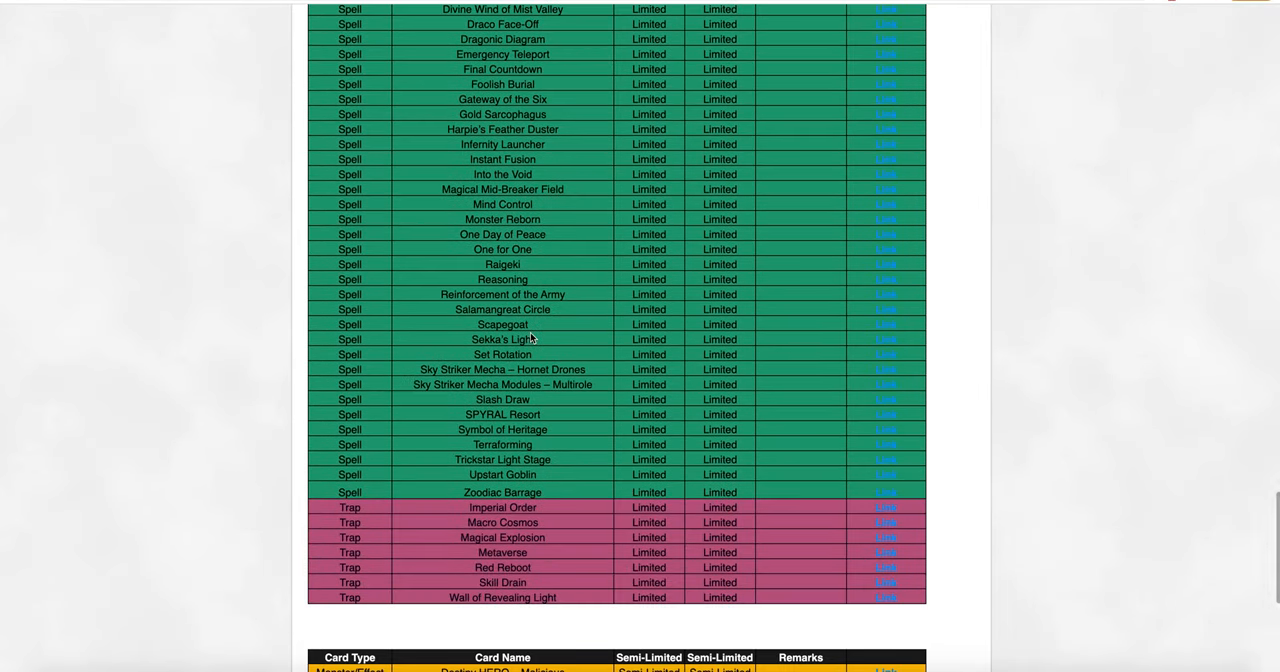
{"action": "scroll", "scroll_direction": "up", "scroll_amount": 3}
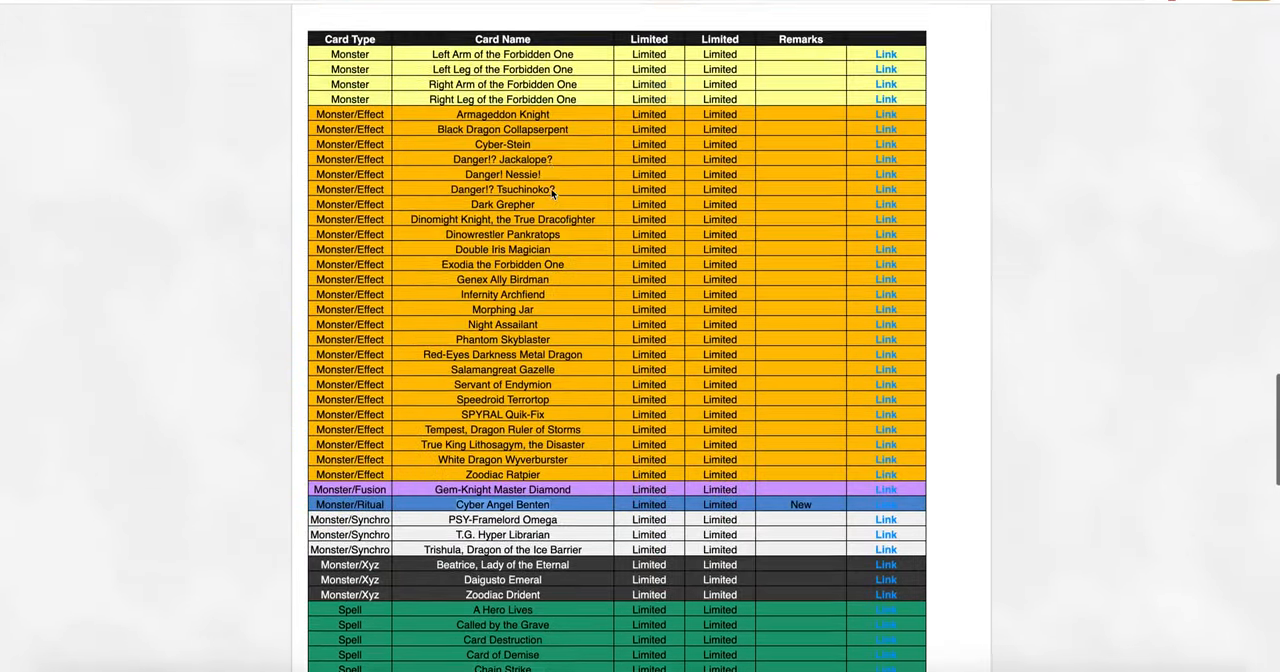
{"action": "scroll", "scroll_direction": "down", "scroll_amount": 3}
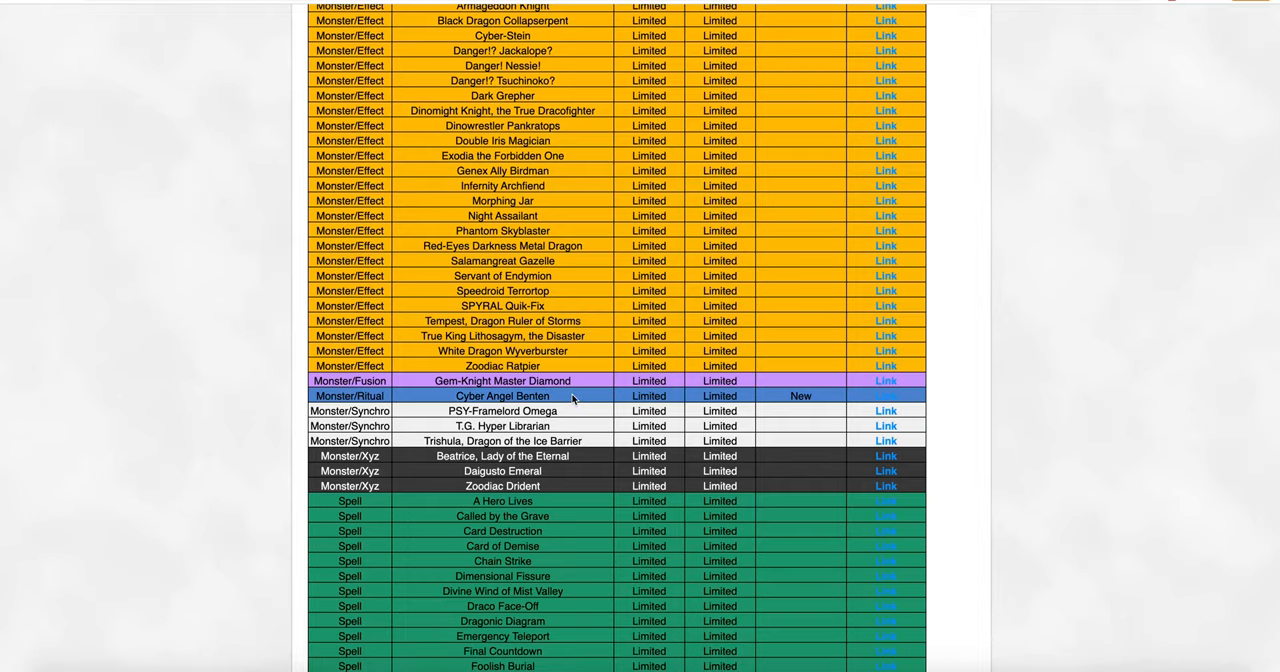
{"action": "scroll", "scroll_direction": "down", "scroll_amount": 3}
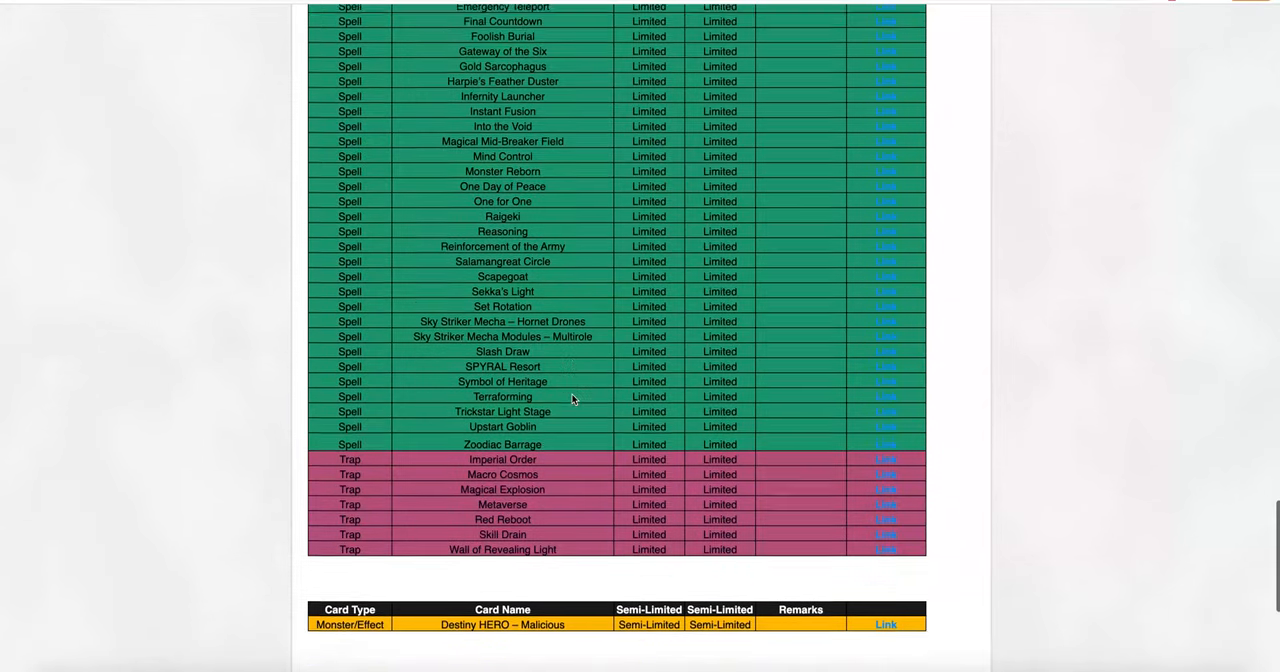
{"action": "scroll", "scroll_direction": "down", "scroll_amount": 3}
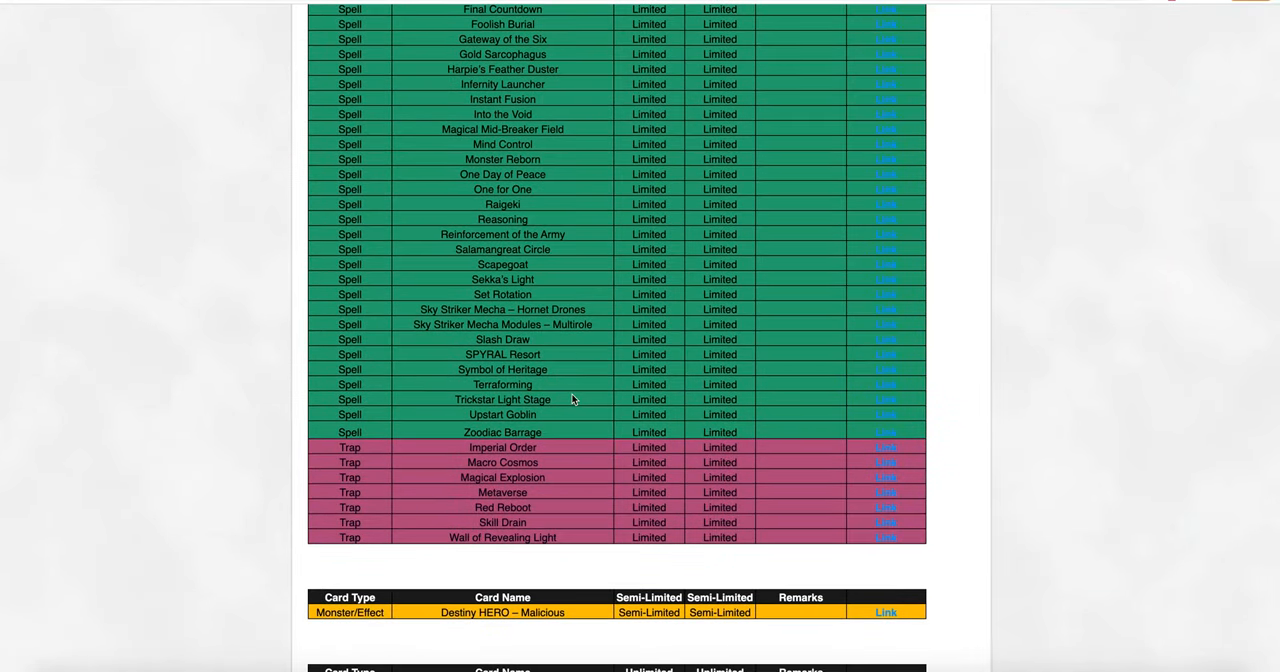
{"action": "scroll", "scroll_direction": "down", "scroll_amount": 3}
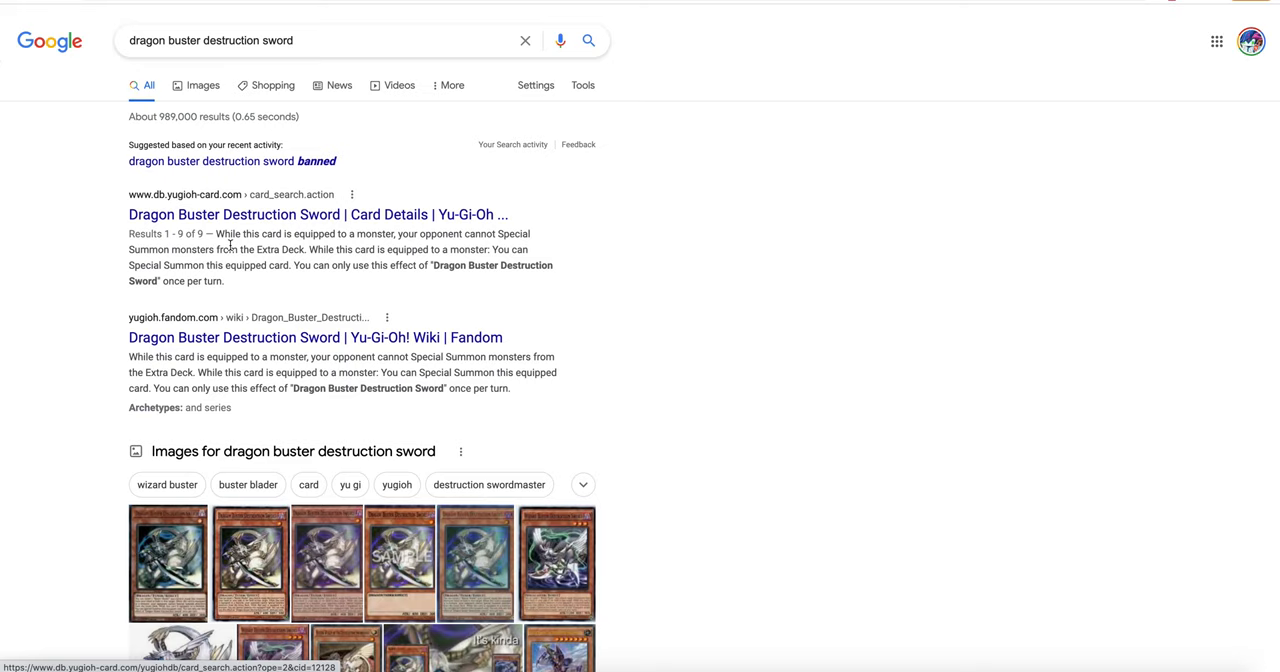
Scroll the Dragon Buster Destruction Sword results down to the TCGplayer listing
{"action": "scroll", "scroll_direction": "down", "scroll_amount": 3}
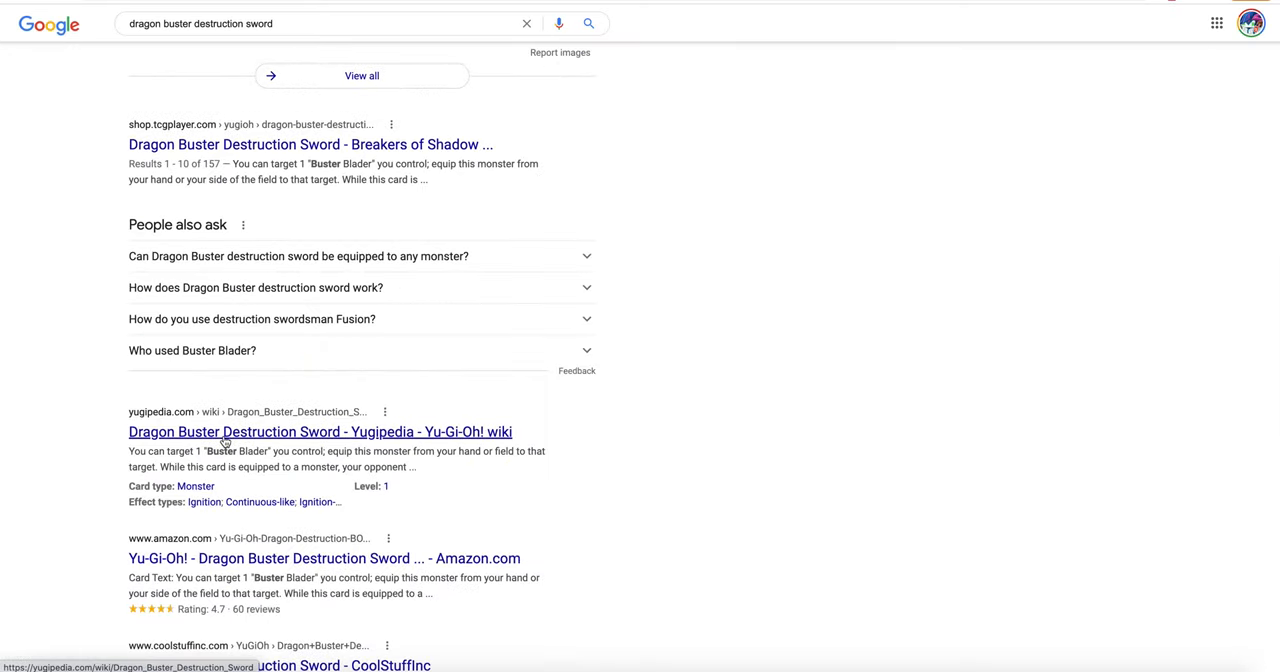
{"action": "scroll", "scroll_direction": "down", "scroll_amount": 3}
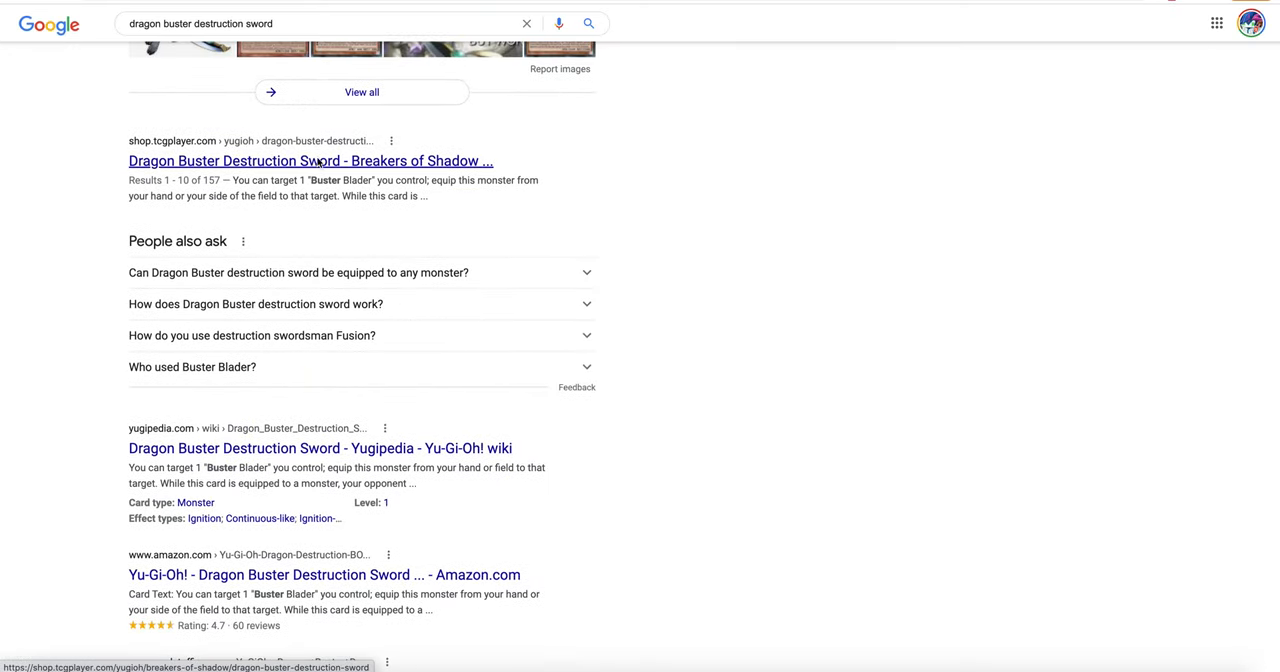
Open the TCGplayer listing and view the Battles of Legend: Armageddon printing at $0.55
{"action": "left_click", "coordinate": [311, 161]}
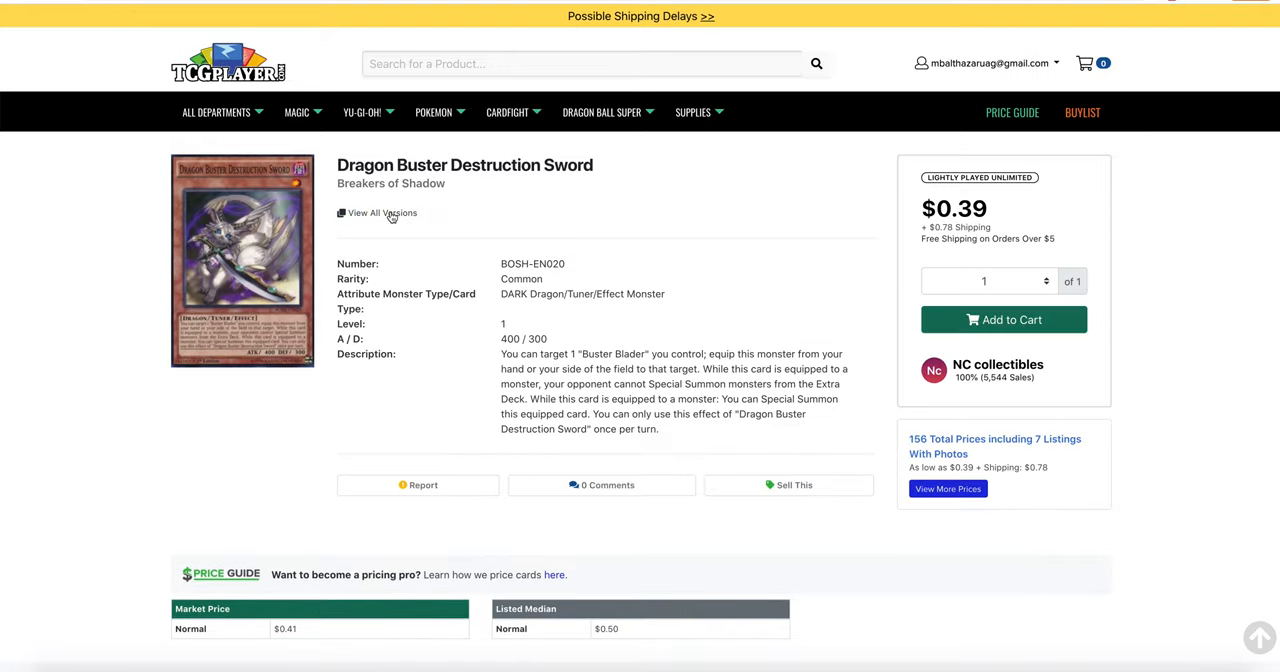
{"action": "left_click", "coordinate": [383, 213]}
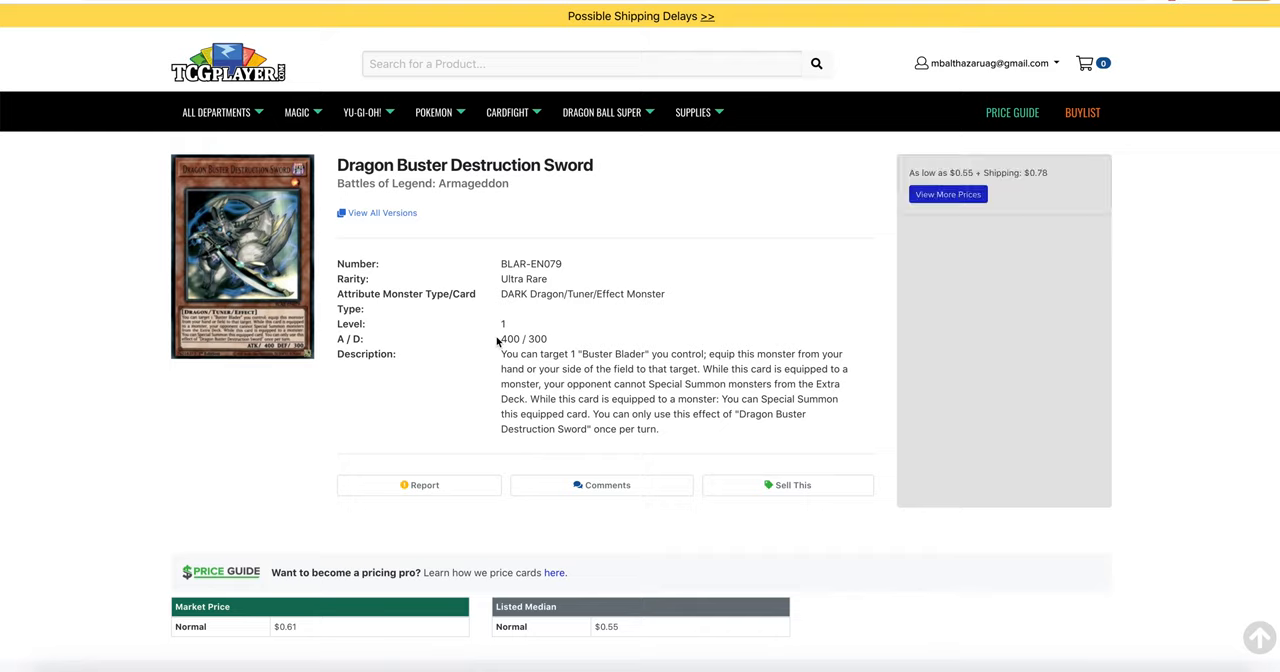
{"action": "left_click", "coordinate": [947, 194]}
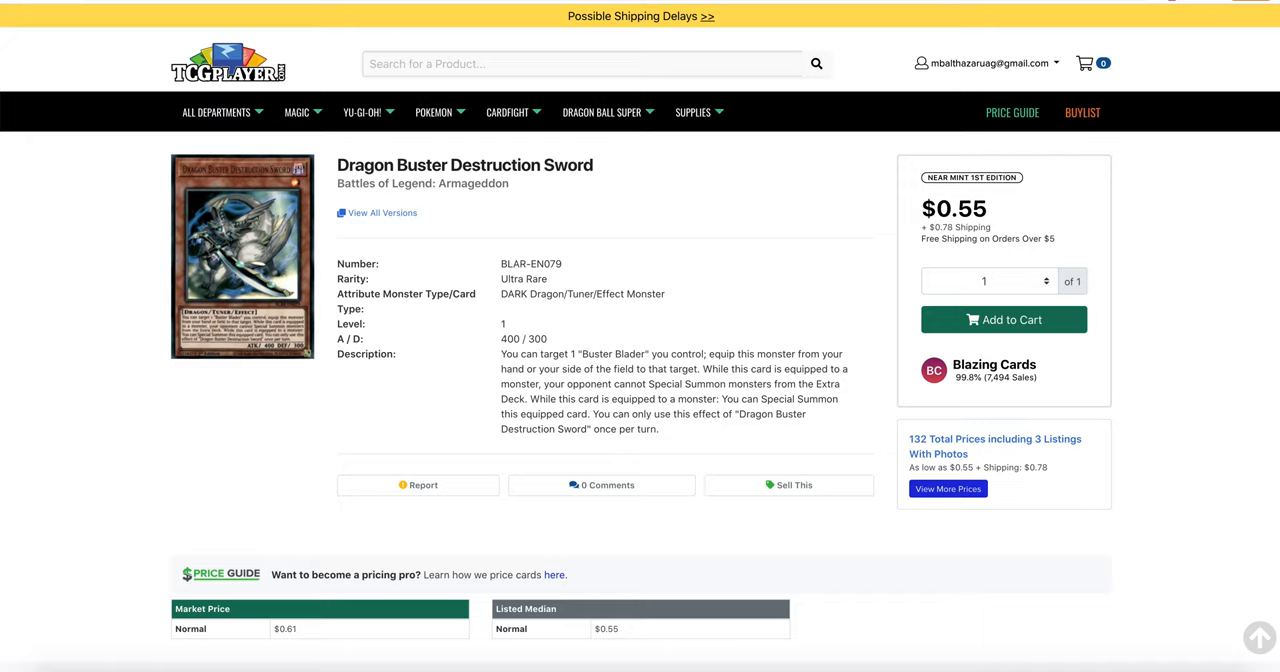
{"action": "mouse_move", "coordinate": [273, 232]}
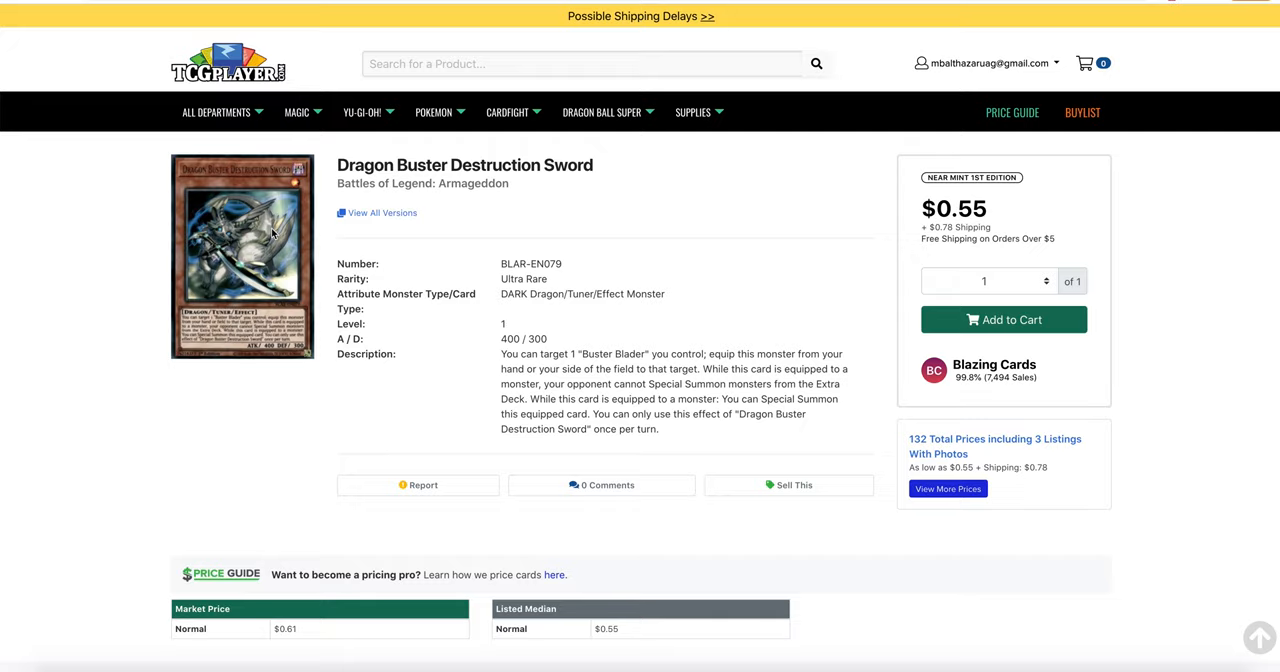
{"action": "mouse_move", "coordinate": [221, 106]}
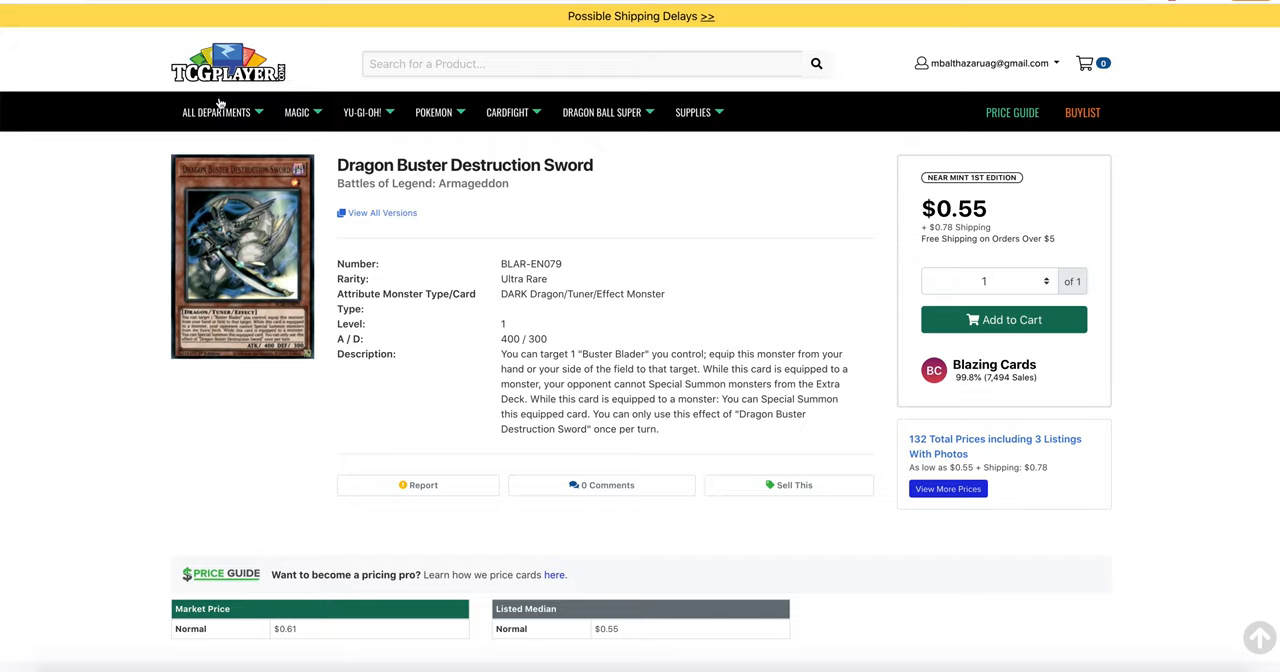
{"action": "mouse_move", "coordinate": [590, 364]}
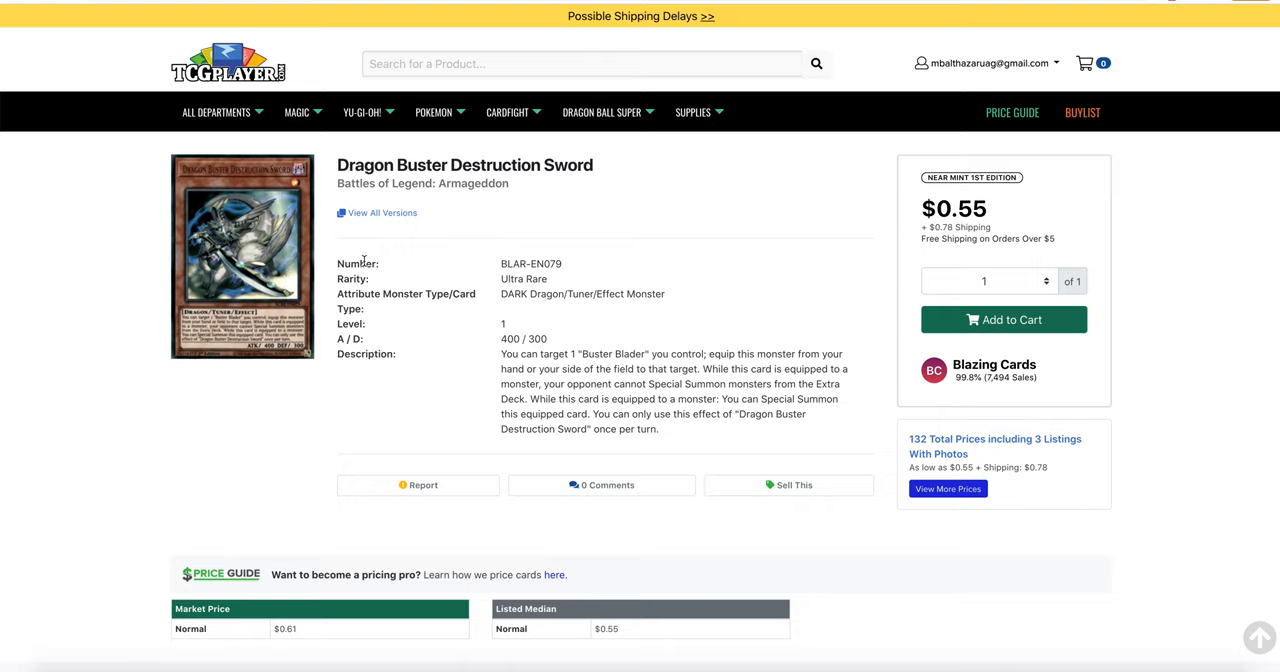
{"action": "mouse_move", "coordinate": [367, 235]}
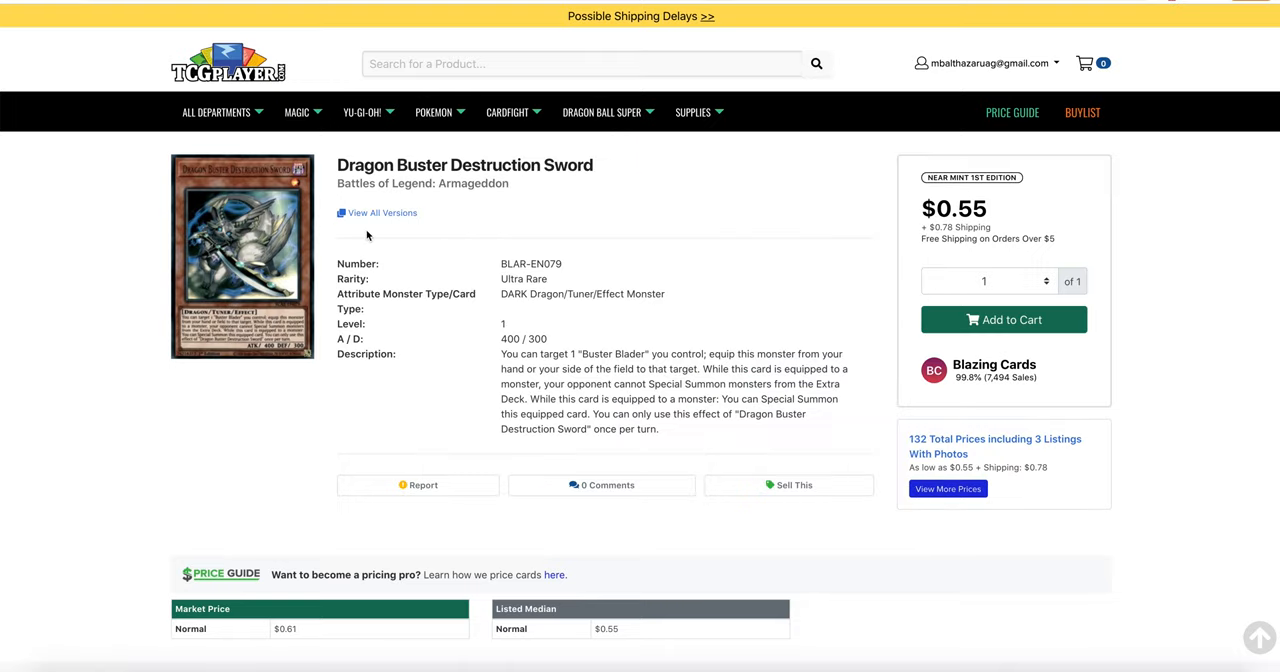
{"action": "mouse_move", "coordinate": [643, 450]}
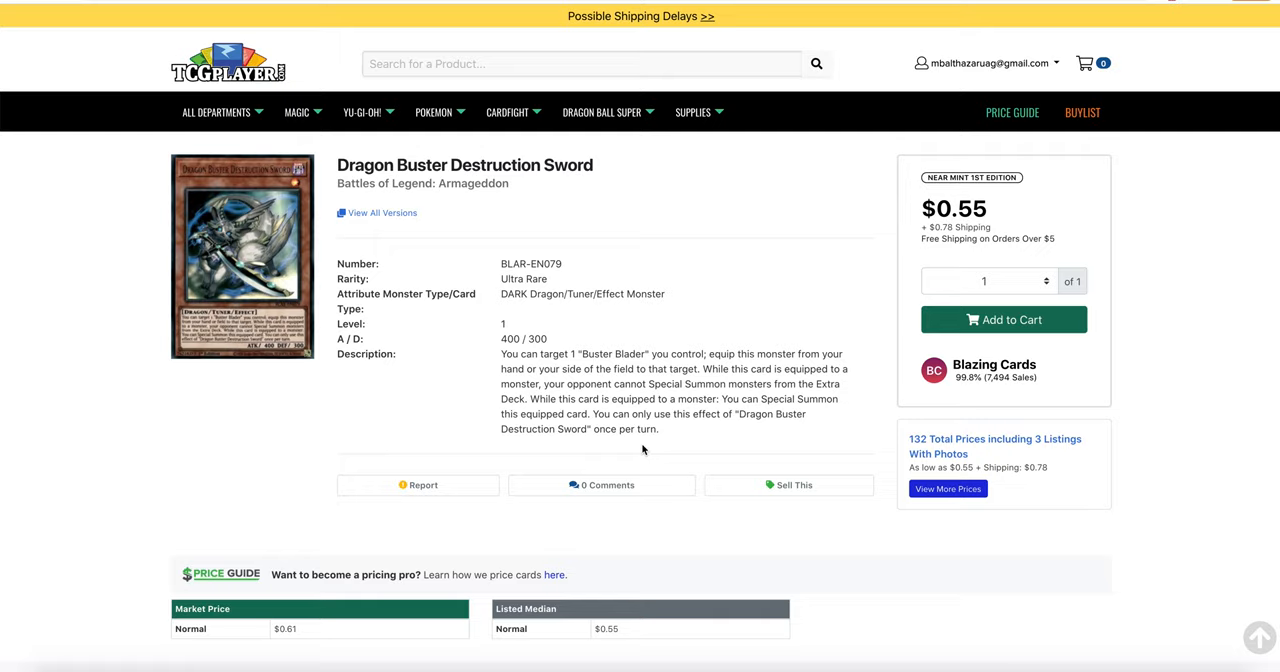
{"action": "mouse_move", "coordinate": [204, 335]}
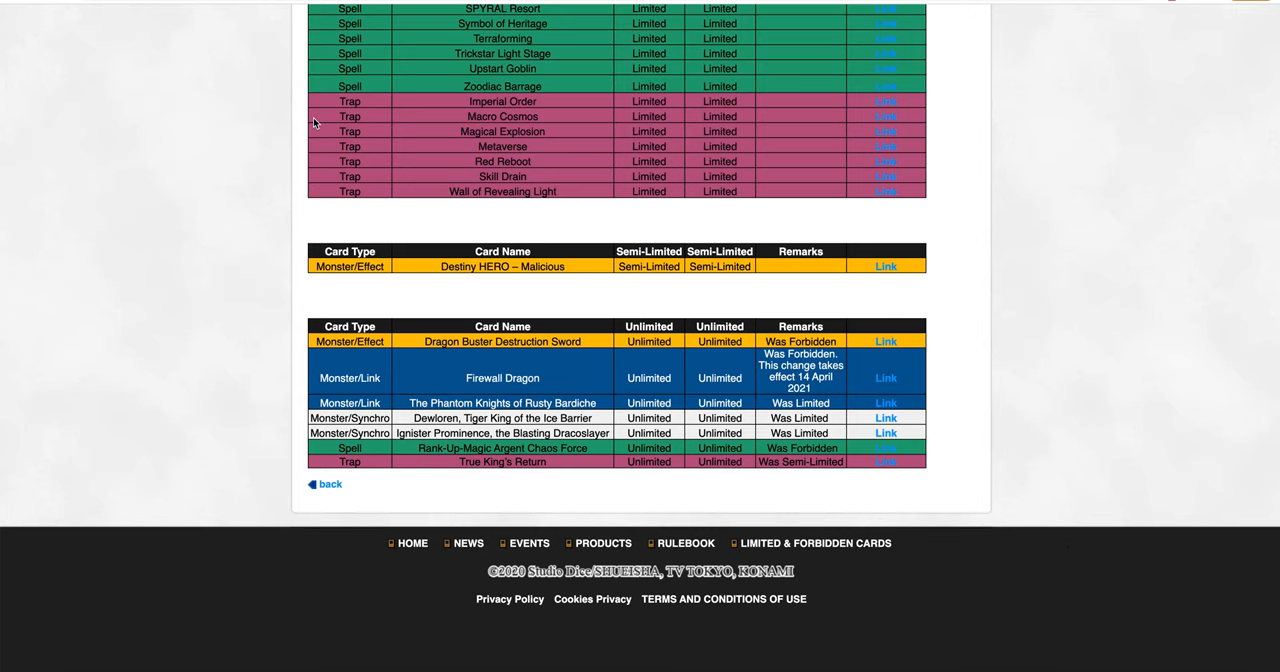
{"action": "scroll", "scroll_direction": "up", "scroll_amount": 3}
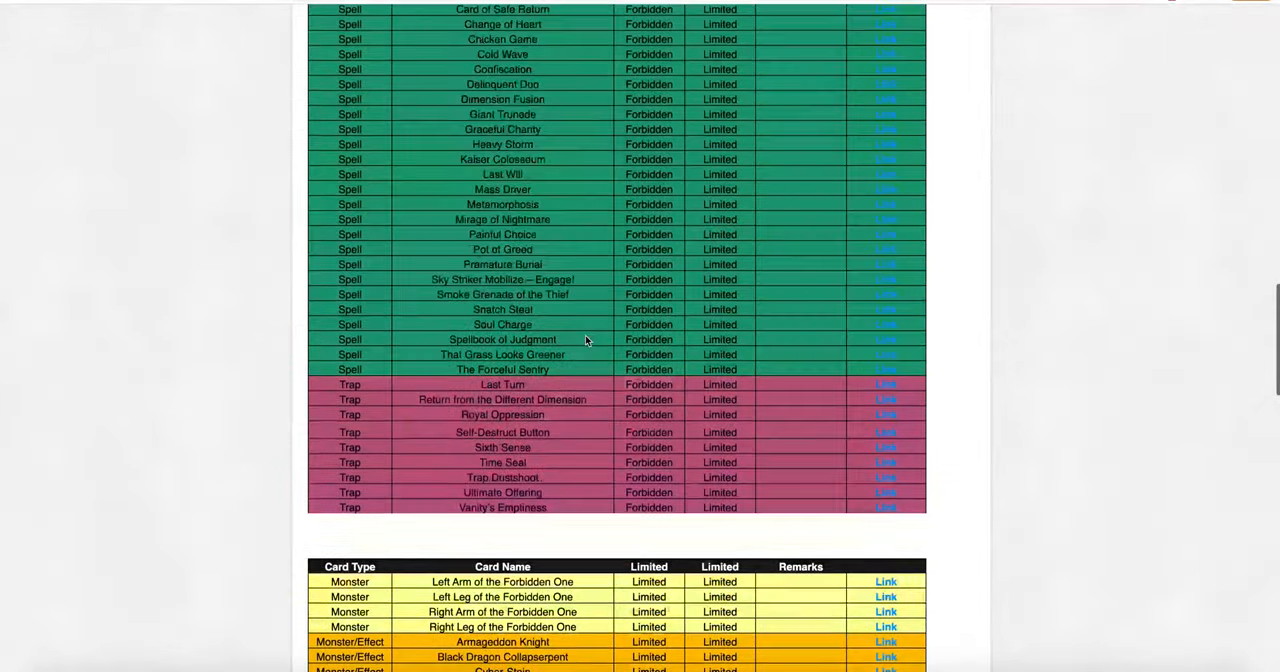
{"action": "scroll", "scroll_direction": "up", "scroll_amount": 3}
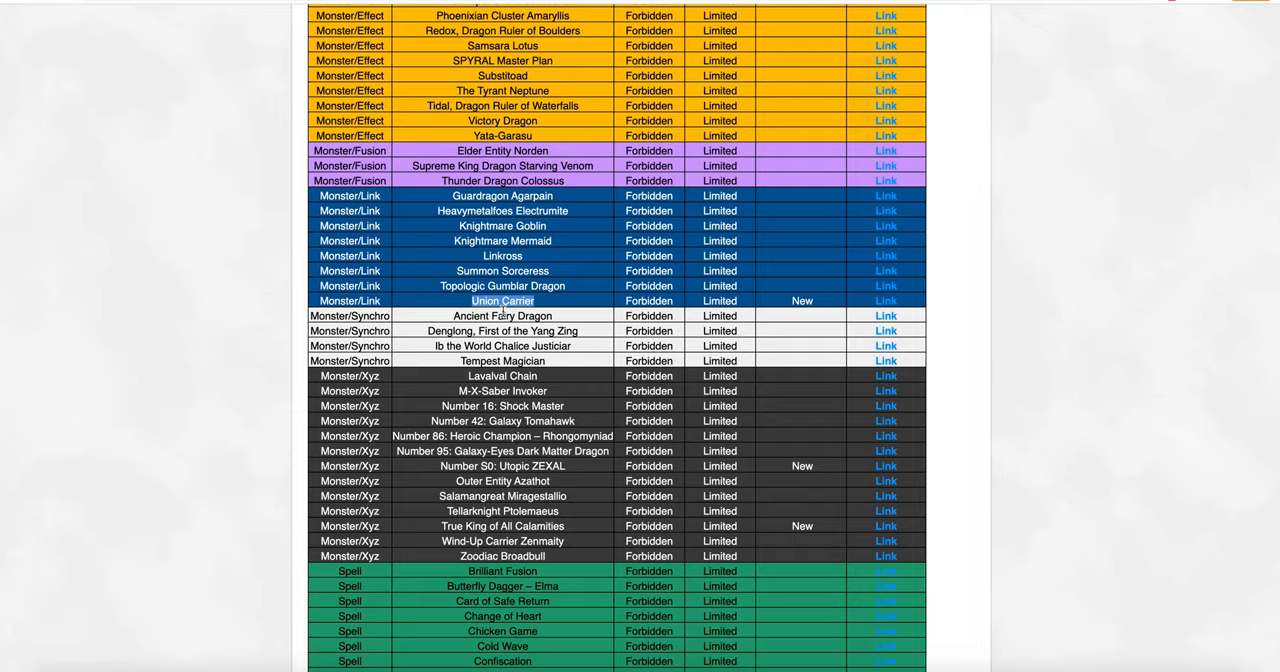
{"action": "scroll", "scroll_direction": "down", "scroll_amount": 3}
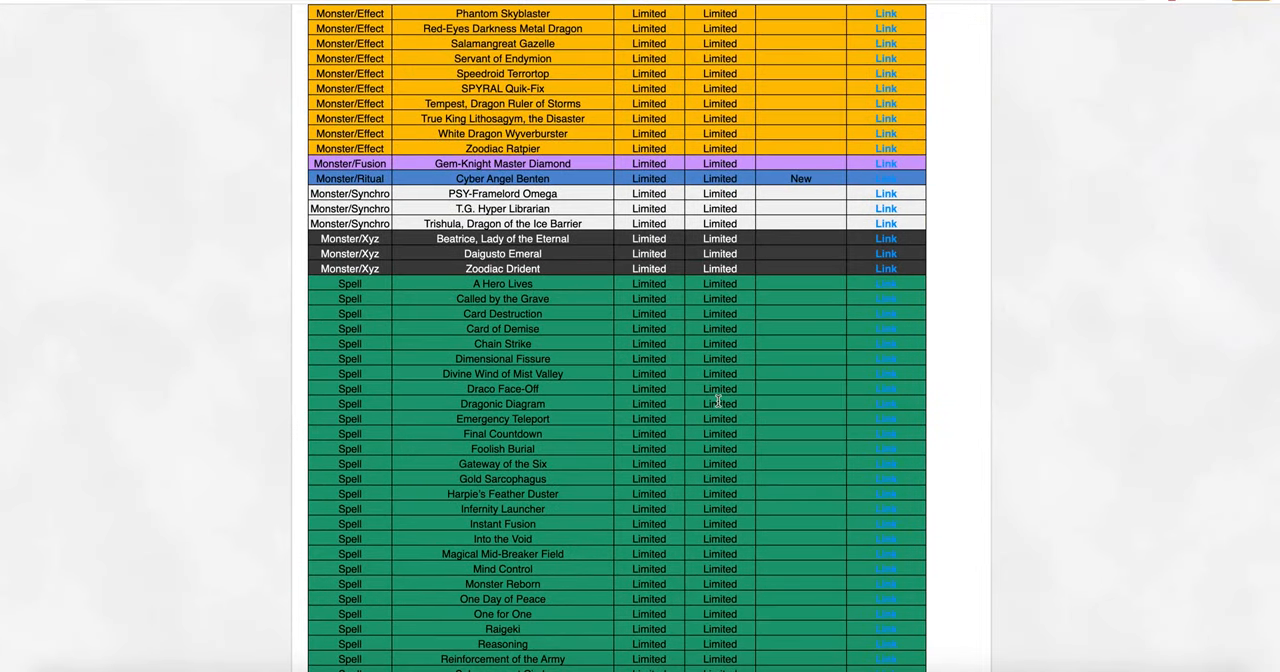
{"action": "scroll", "scroll_direction": "down", "scroll_amount": 3}
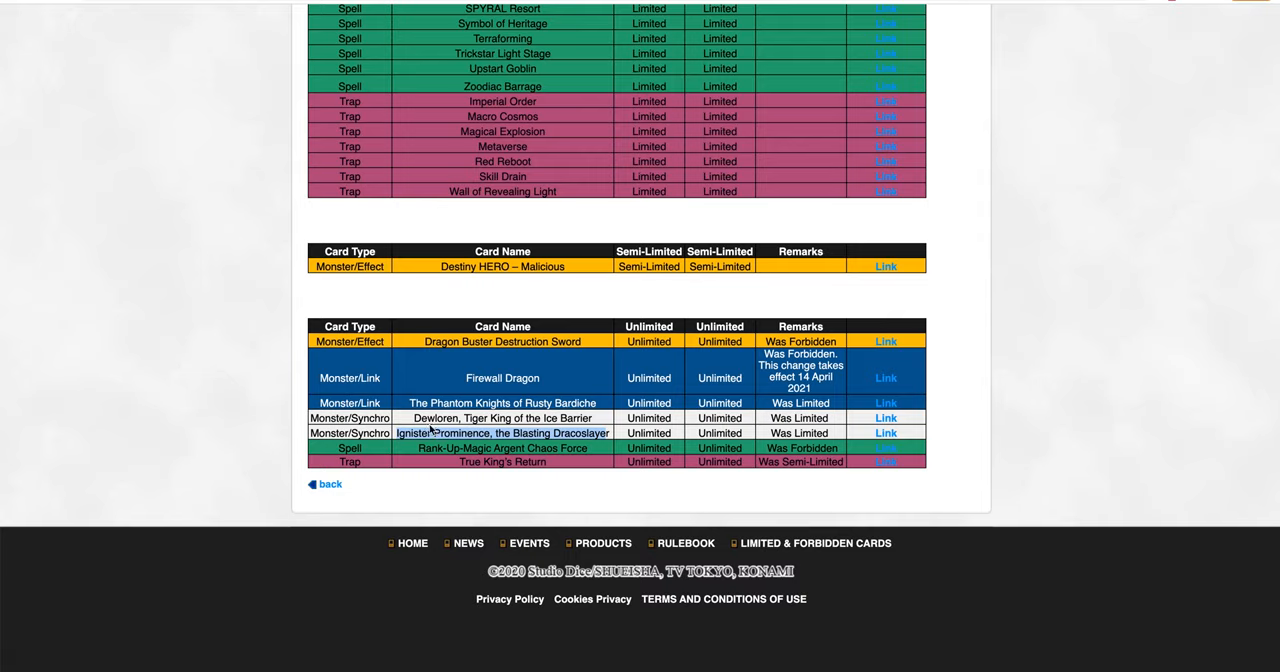
{"action": "mouse_move", "coordinate": [483, 462]}
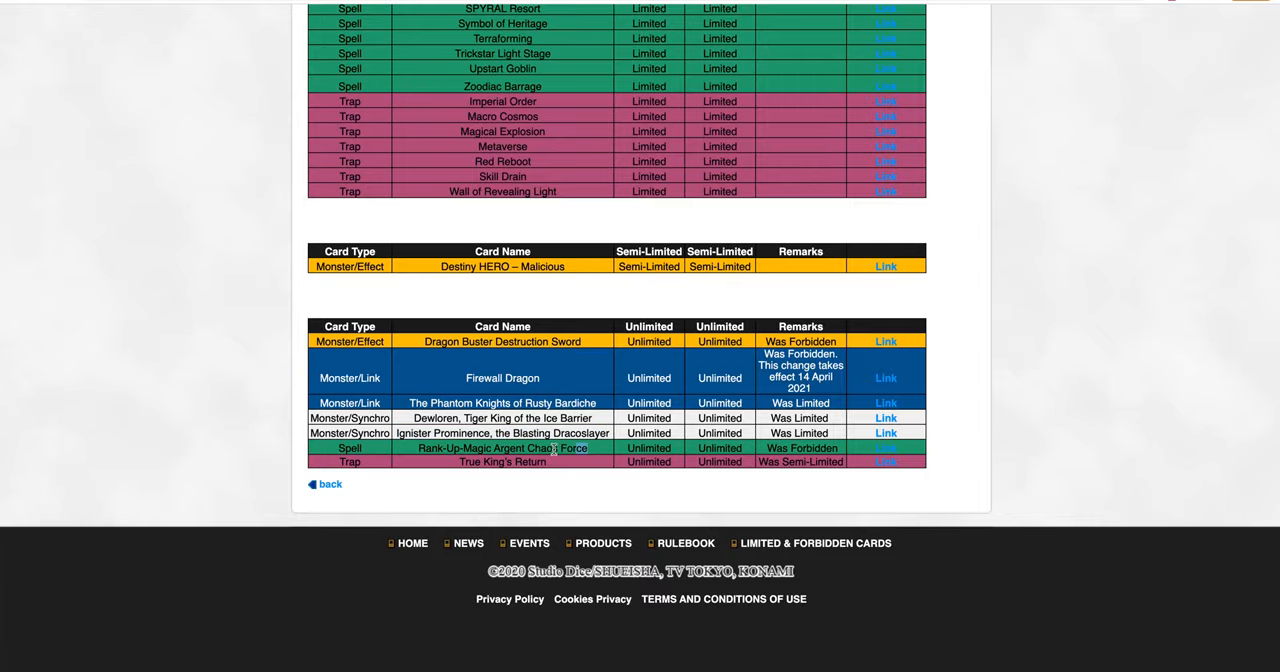
Scroll through the Forbidden, Limited, Semi-Limited and Unlimited tables, then back up to Xyz monsters
{"action": "scroll", "scroll_direction": "up", "scroll_amount": 3}
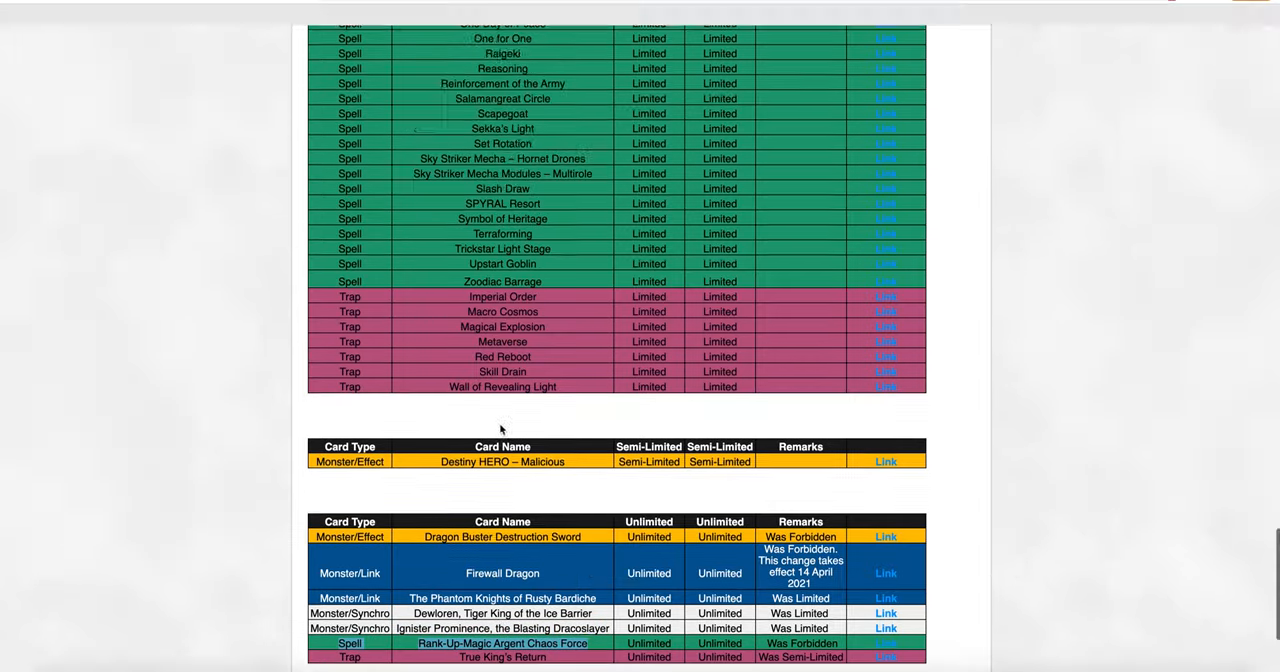
{"action": "scroll", "scroll_direction": "up", "scroll_amount": 3}
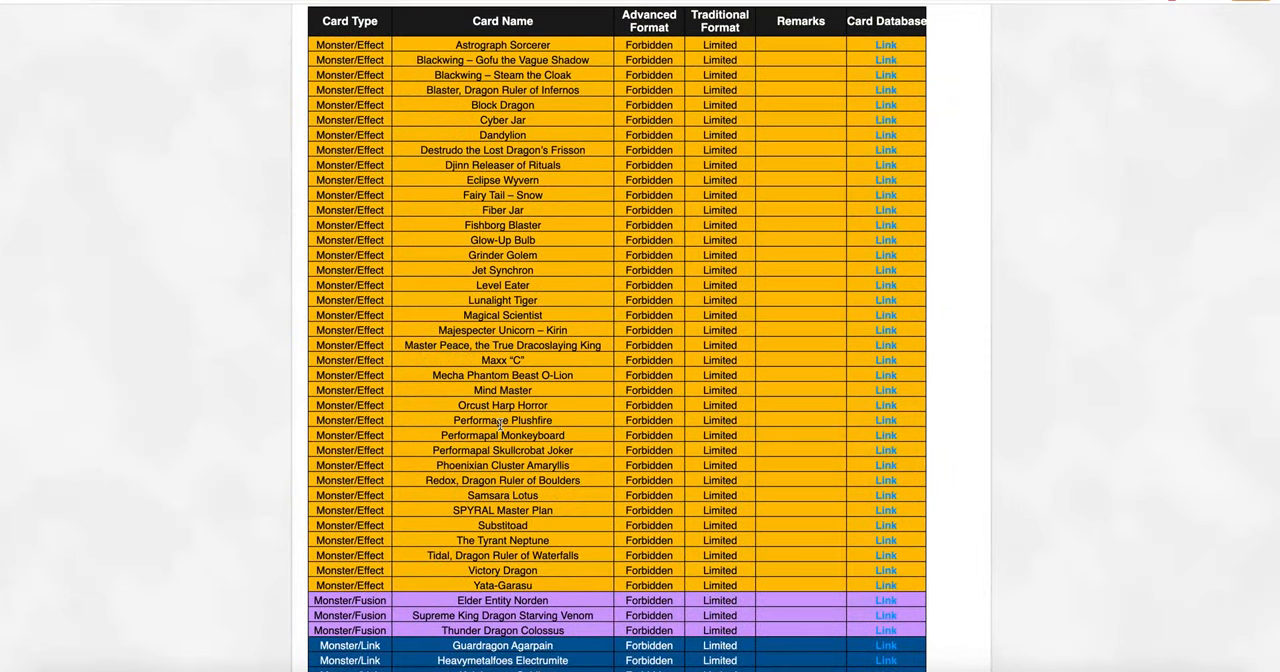
{"action": "scroll", "scroll_direction": "down", "scroll_amount": 3}
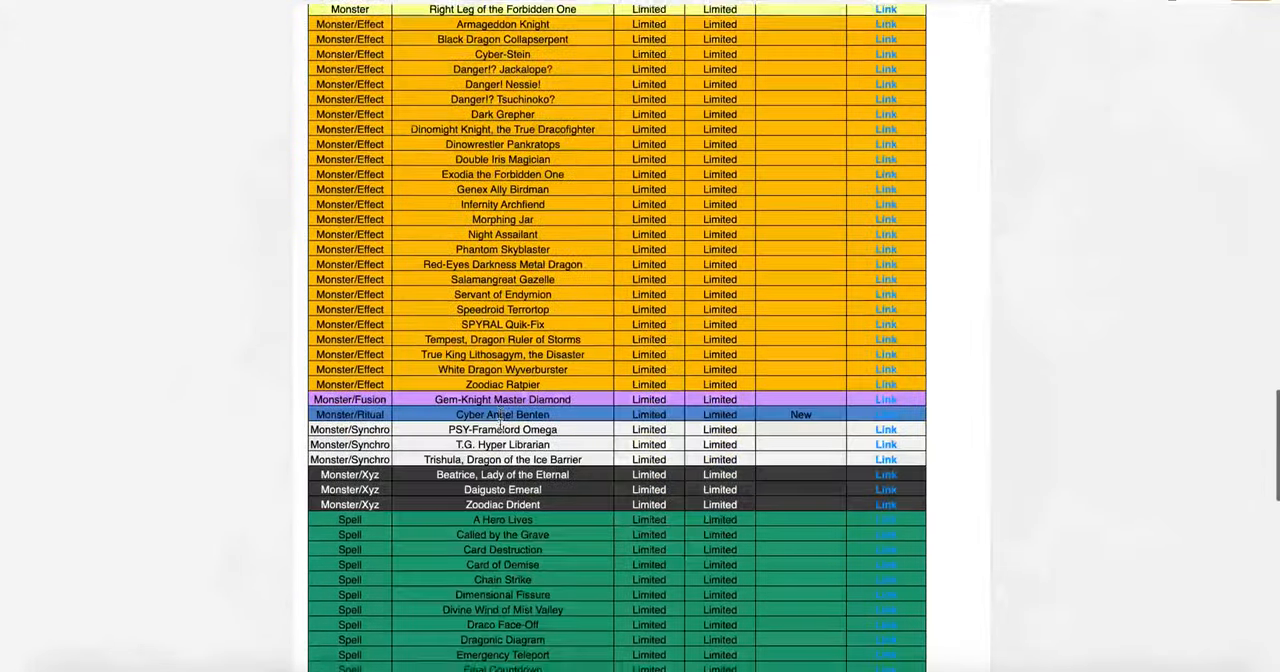
{"action": "scroll", "scroll_direction": "down", "scroll_amount": 3}
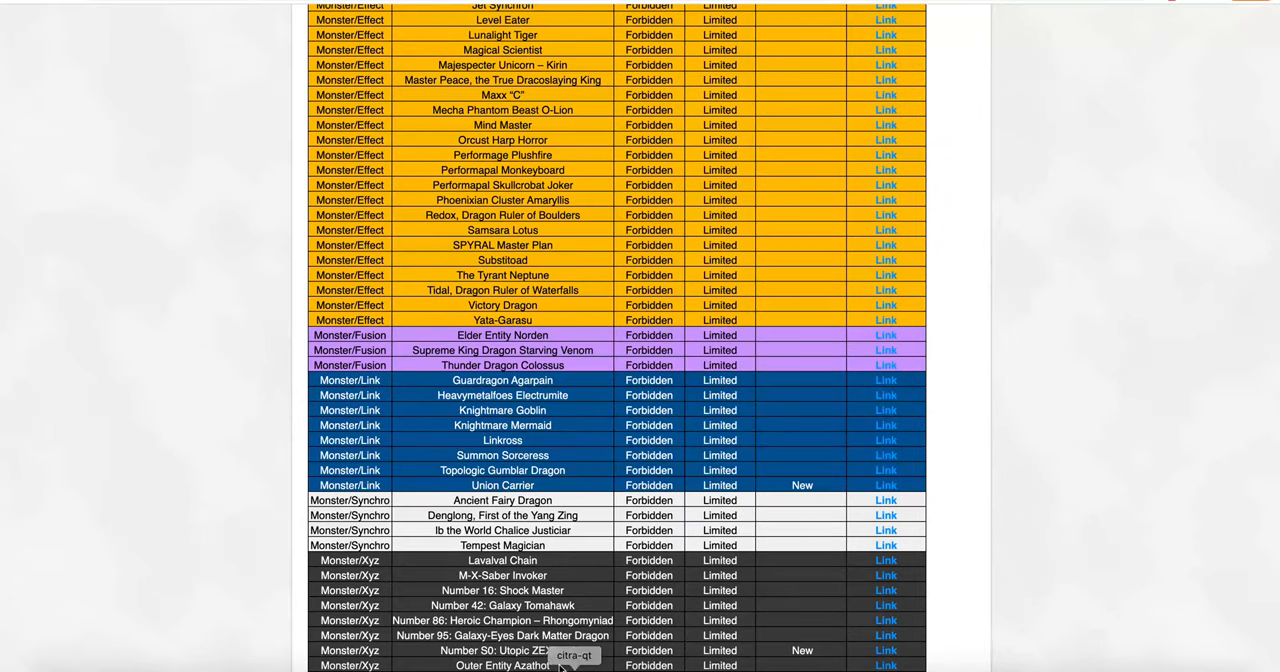
{"action": "scroll", "scroll_direction": "down", "scroll_amount": 3}
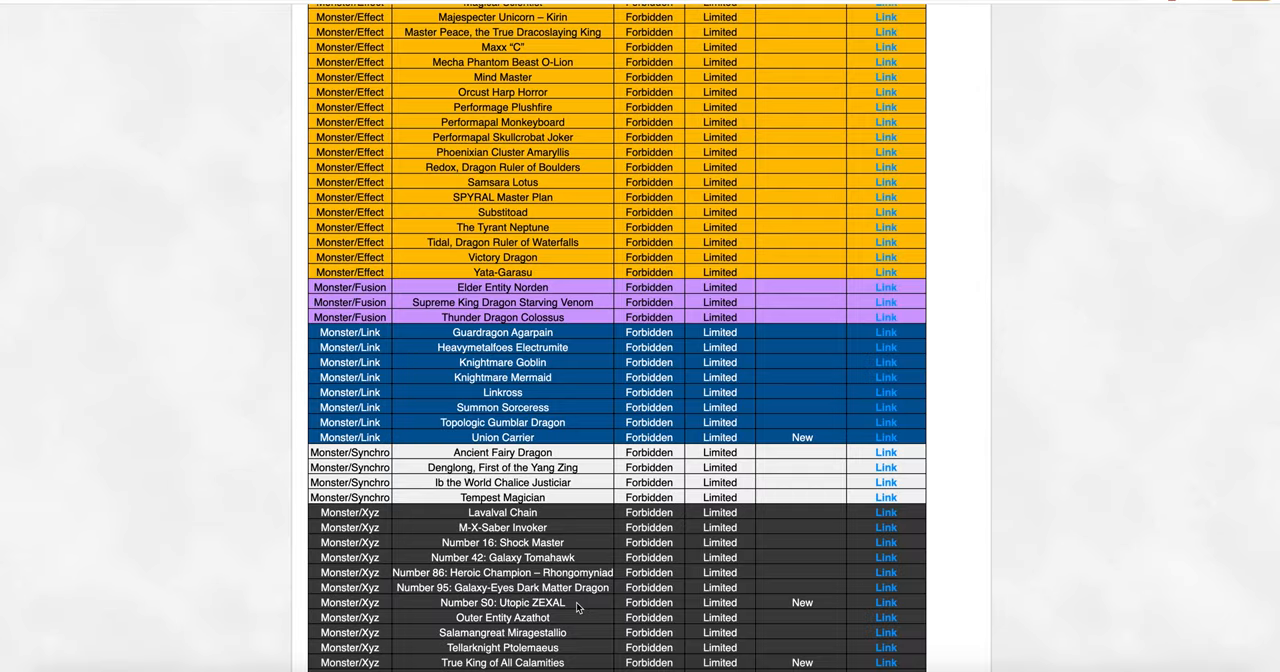
{"action": "scroll", "scroll_direction": "down", "scroll_amount": 3}
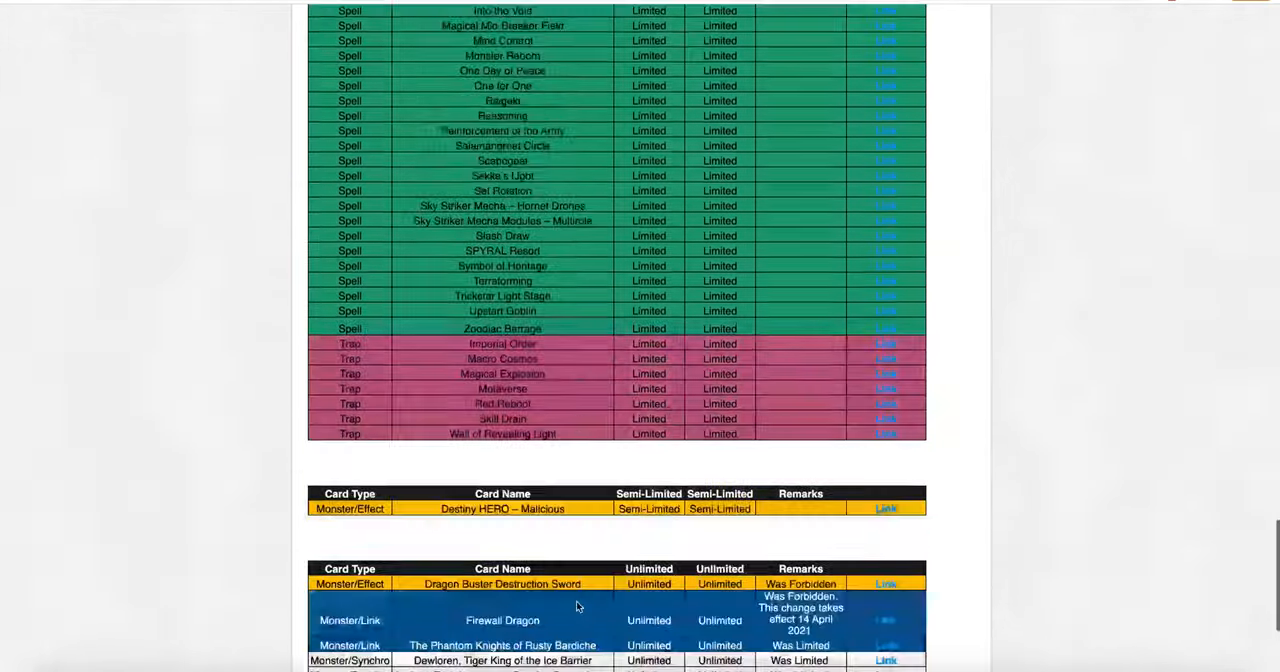
{"action": "scroll", "scroll_direction": "down", "scroll_amount": 3}
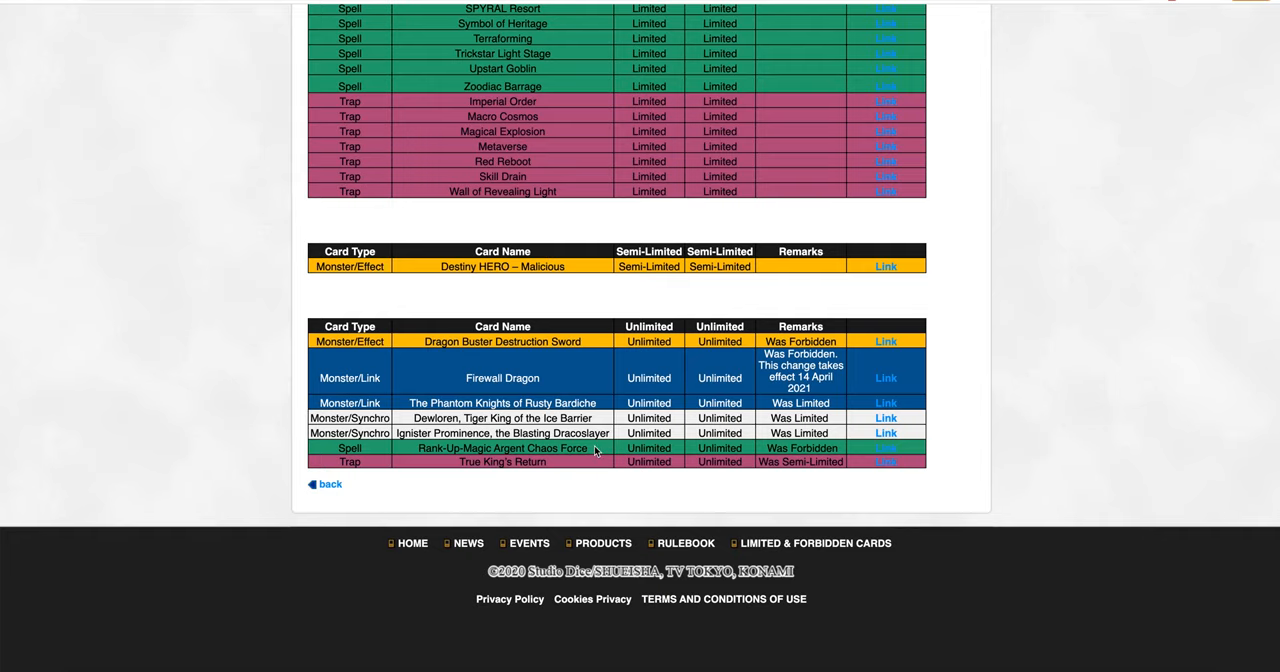
{"action": "scroll", "scroll_direction": "up", "scroll_amount": 3}
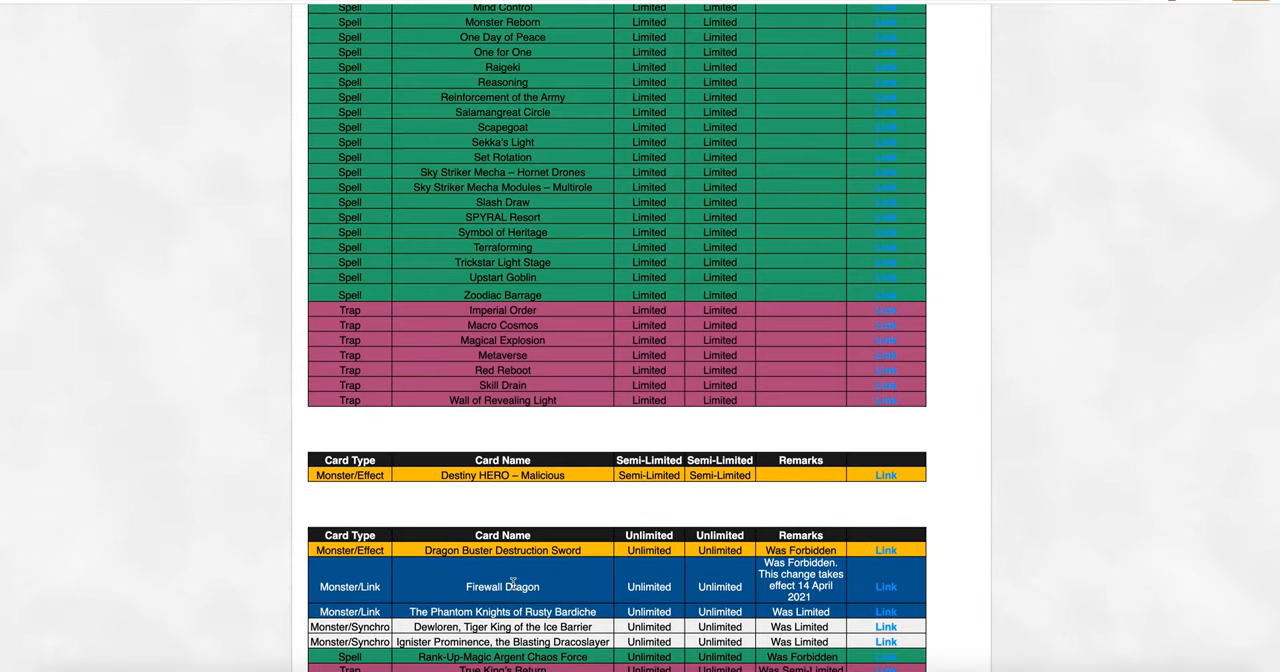
{"action": "scroll", "scroll_direction": "down", "scroll_amount": 3}
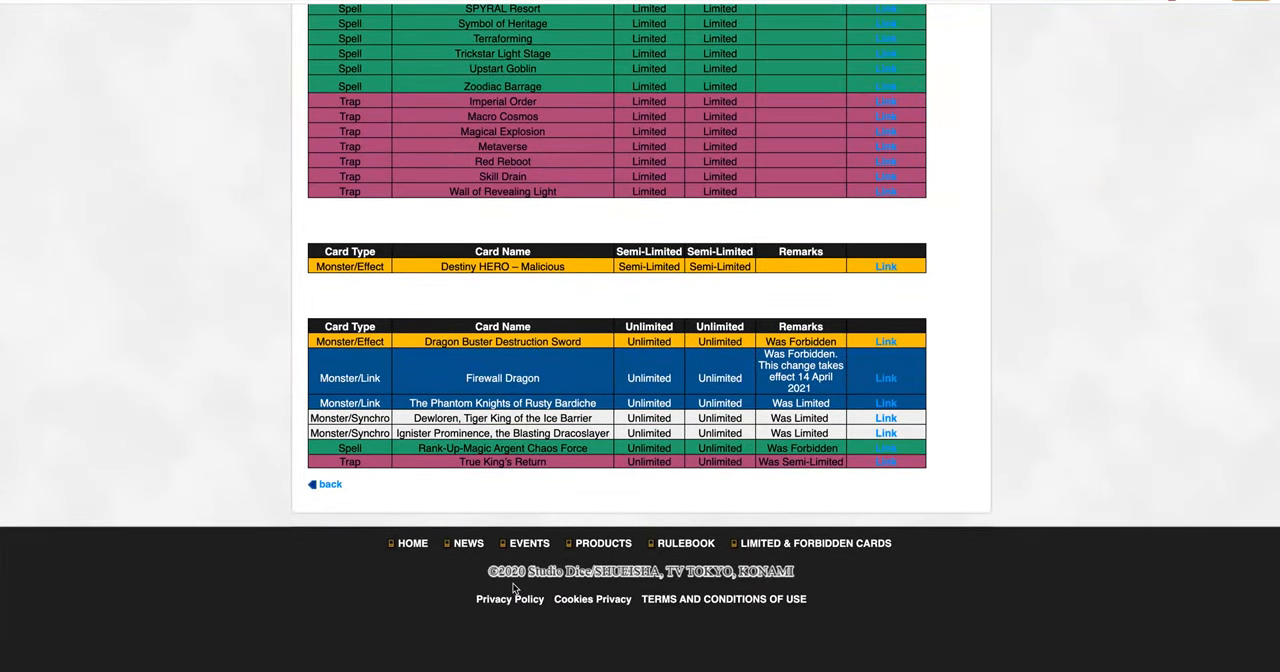
{"action": "scroll", "scroll_direction": "up", "scroll_amount": 3}
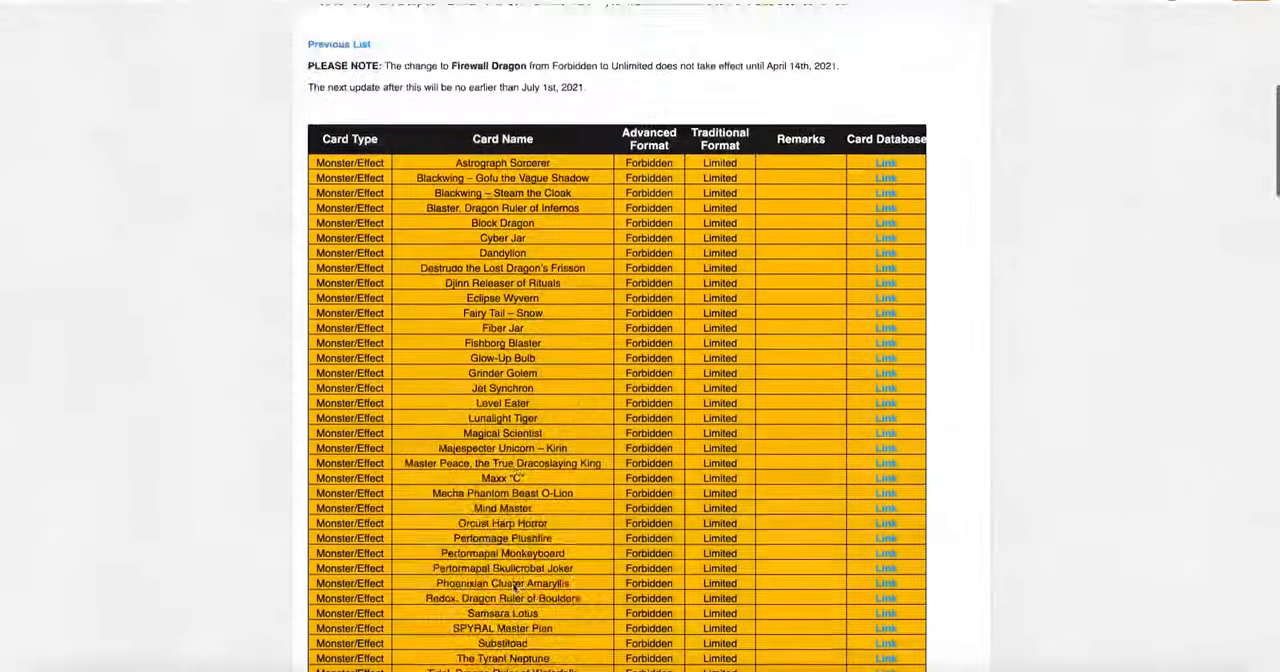
{"action": "scroll", "scroll_direction": "down", "scroll_amount": 3}
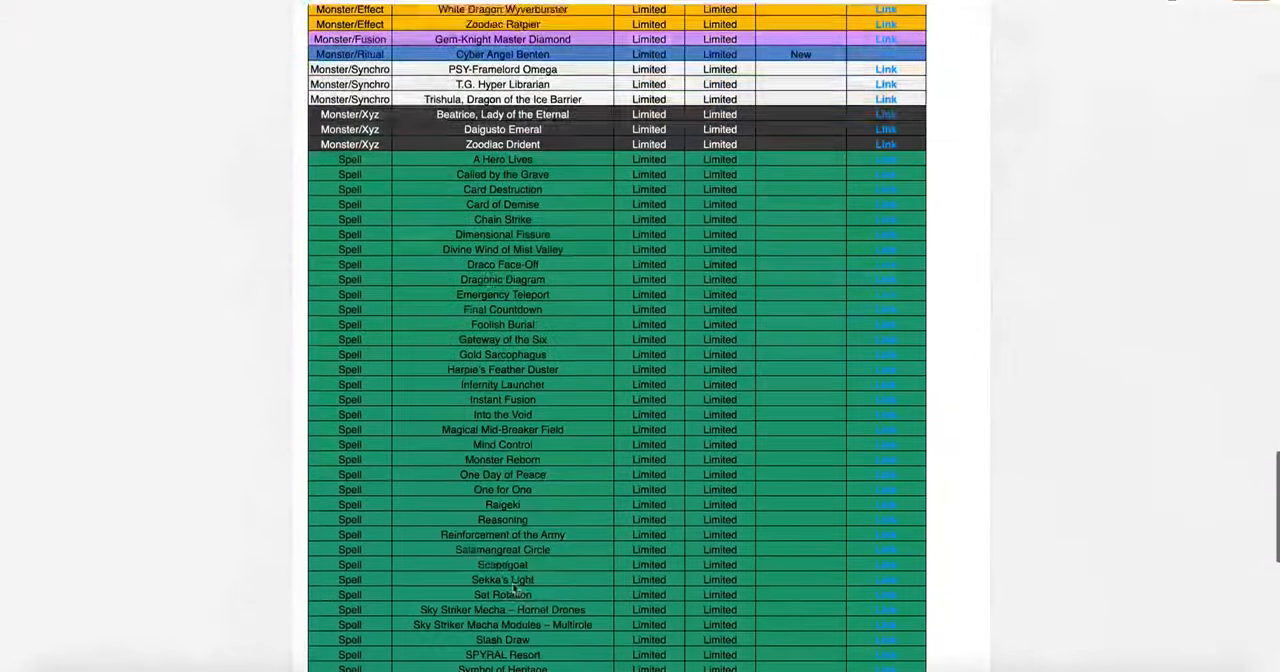
{"action": "scroll", "scroll_direction": "down", "scroll_amount": 3}
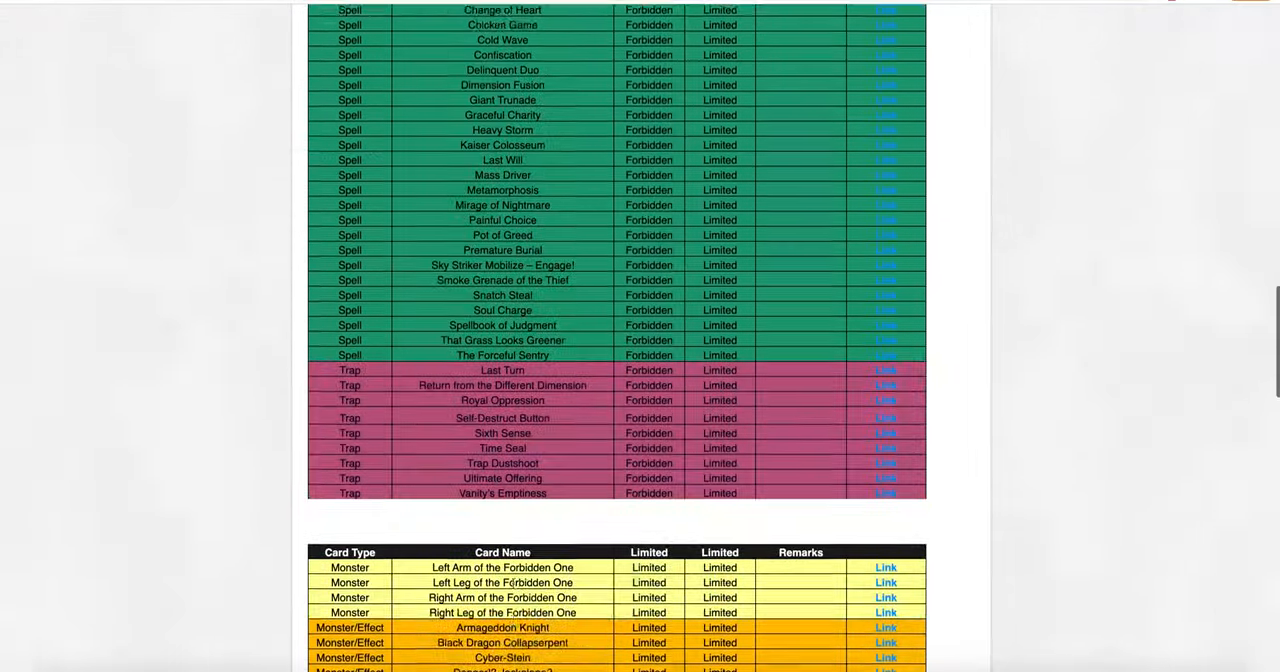
{"action": "scroll", "scroll_direction": "up", "scroll_amount": 3}
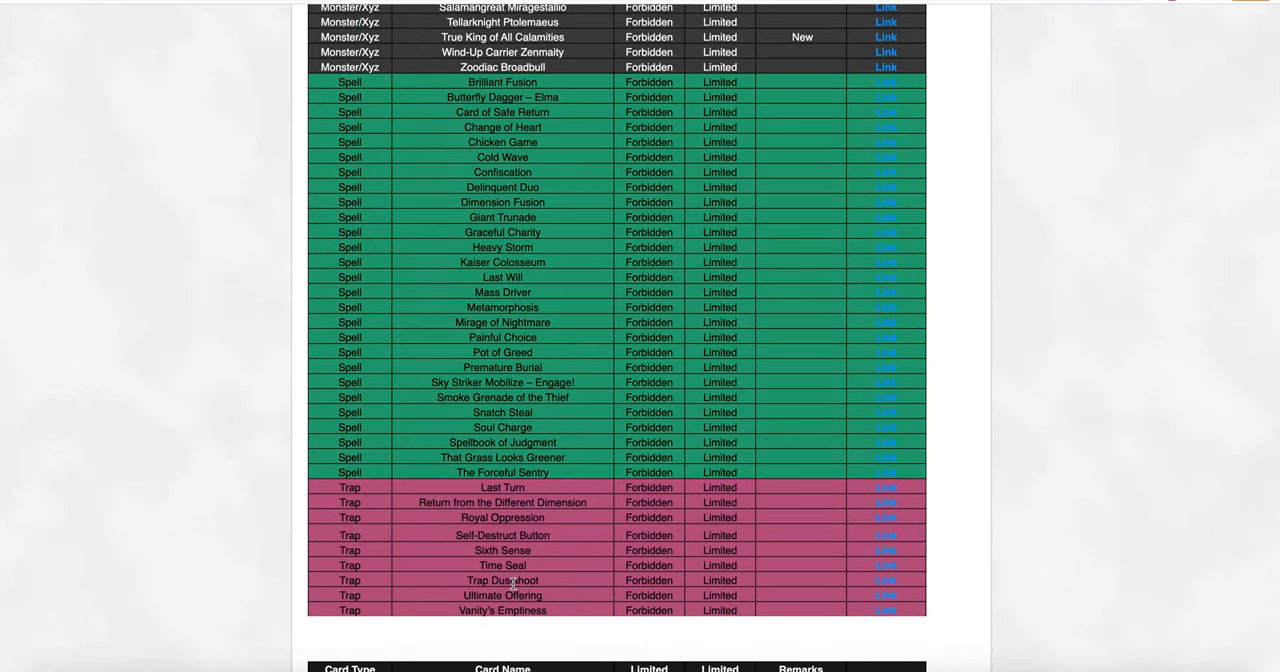
{"action": "scroll", "scroll_direction": "up", "scroll_amount": 3}
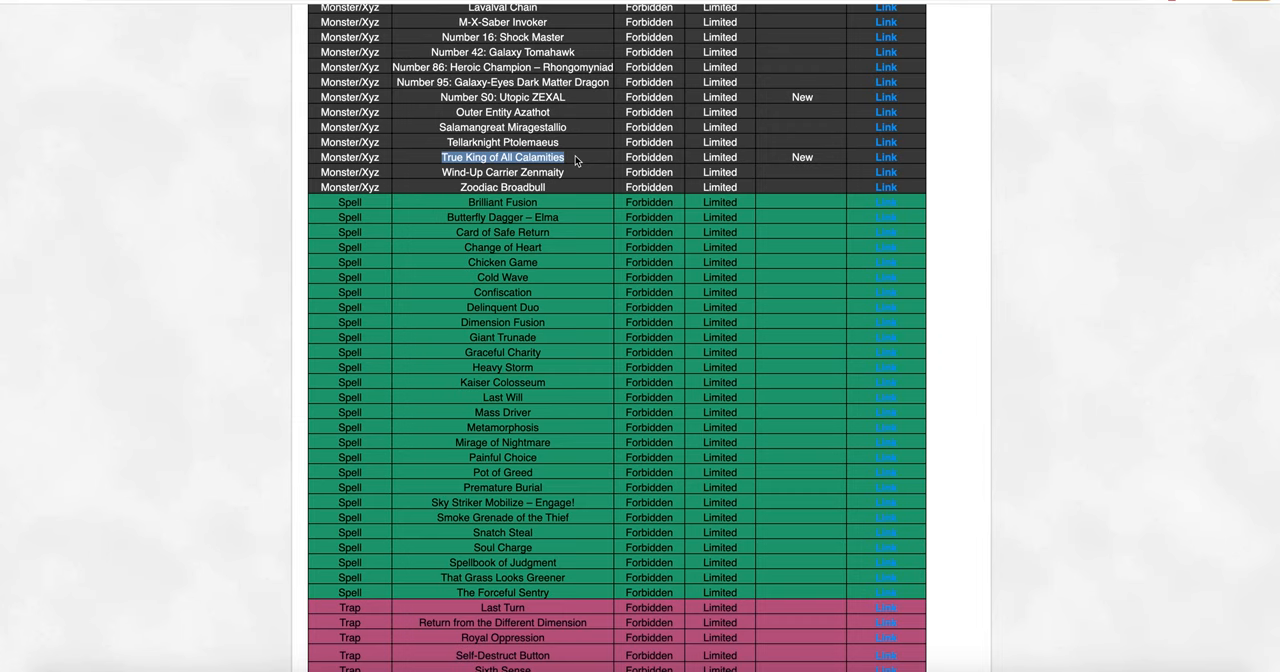
{"action": "mouse_move", "coordinate": [569, 218]}
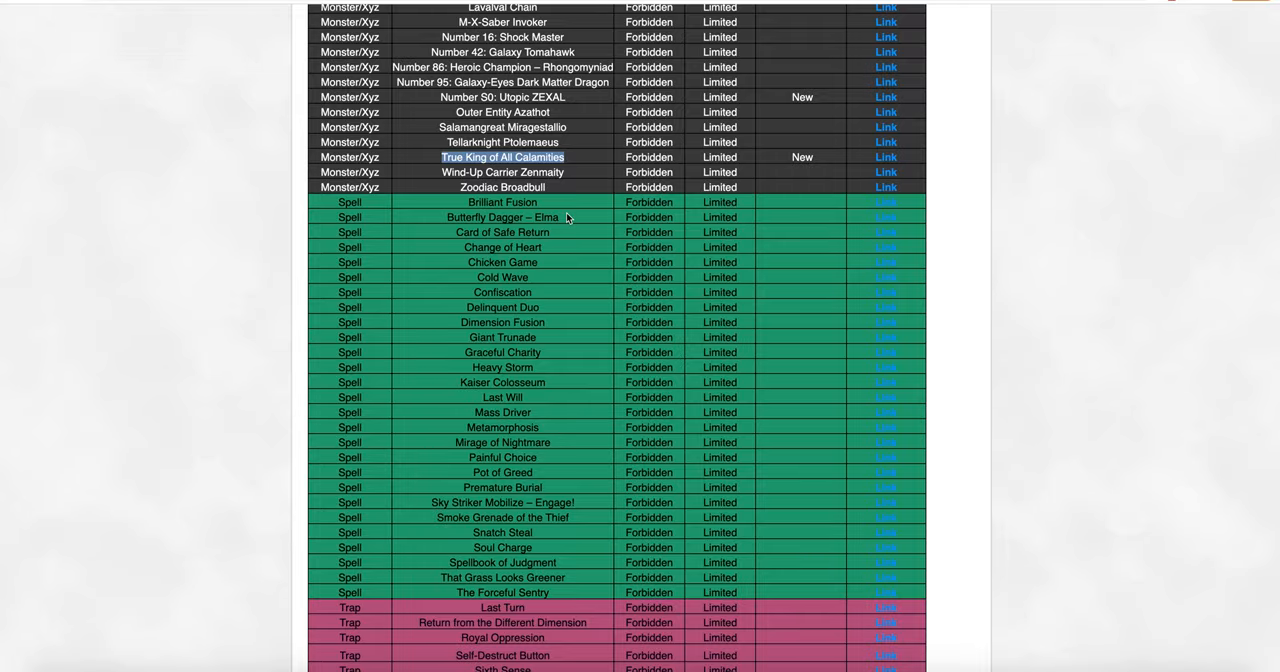
{"action": "scroll", "scroll_direction": "down", "scroll_amount": 3}
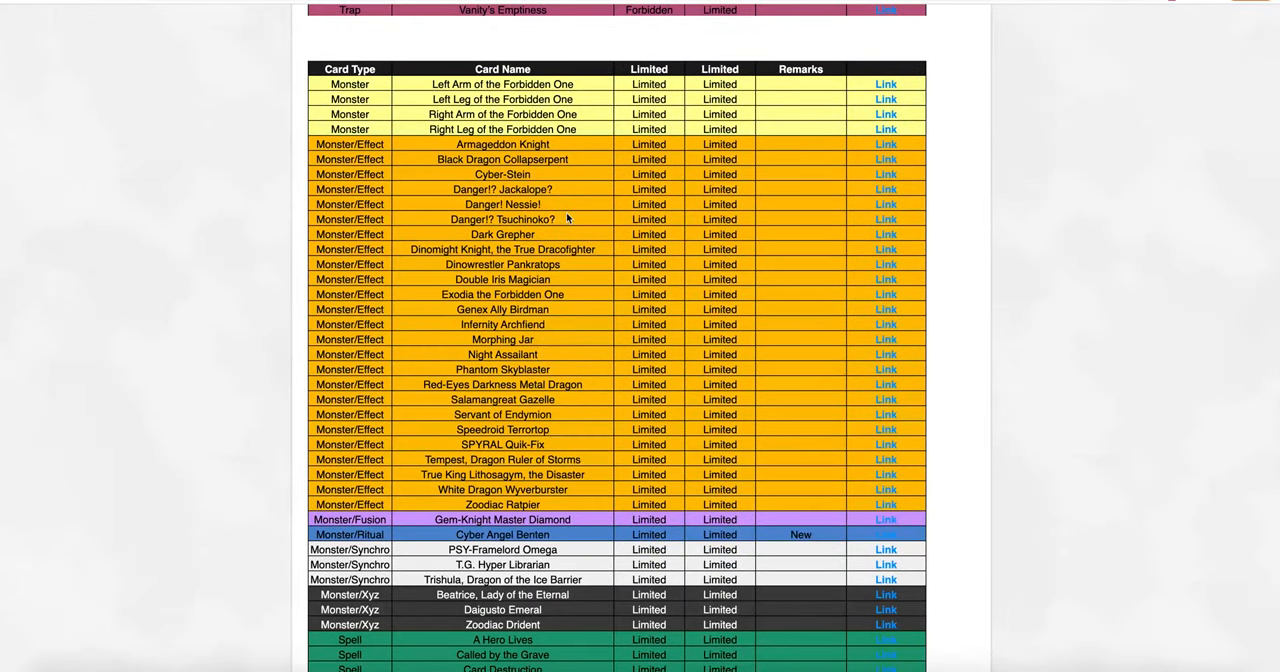
{"action": "scroll", "scroll_direction": "down", "scroll_amount": 3}
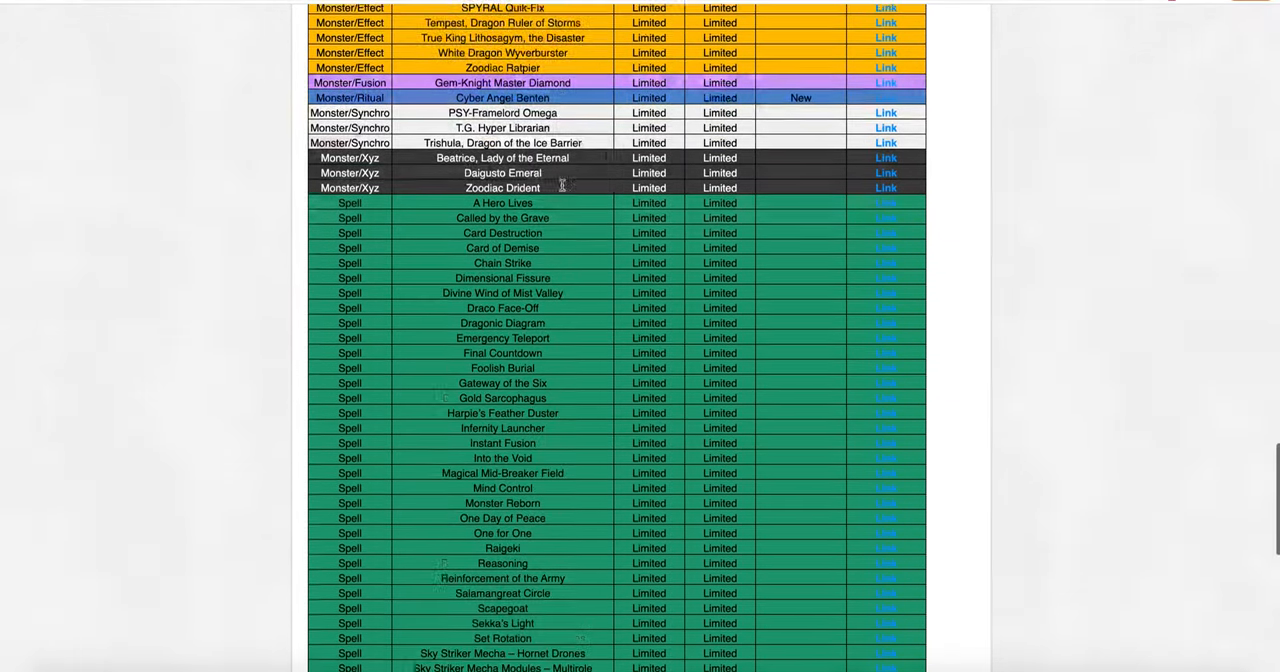
{"action": "scroll", "scroll_direction": "down", "scroll_amount": 3}
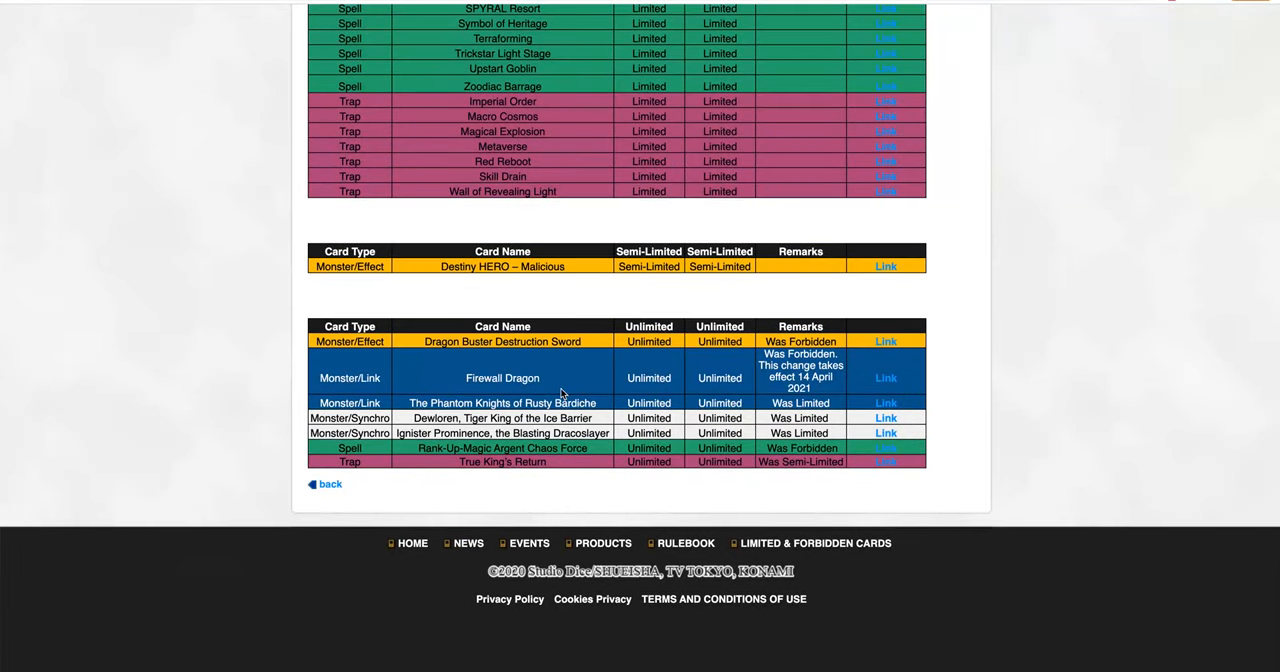
{"action": "scroll", "scroll_direction": "up", "scroll_amount": 3}
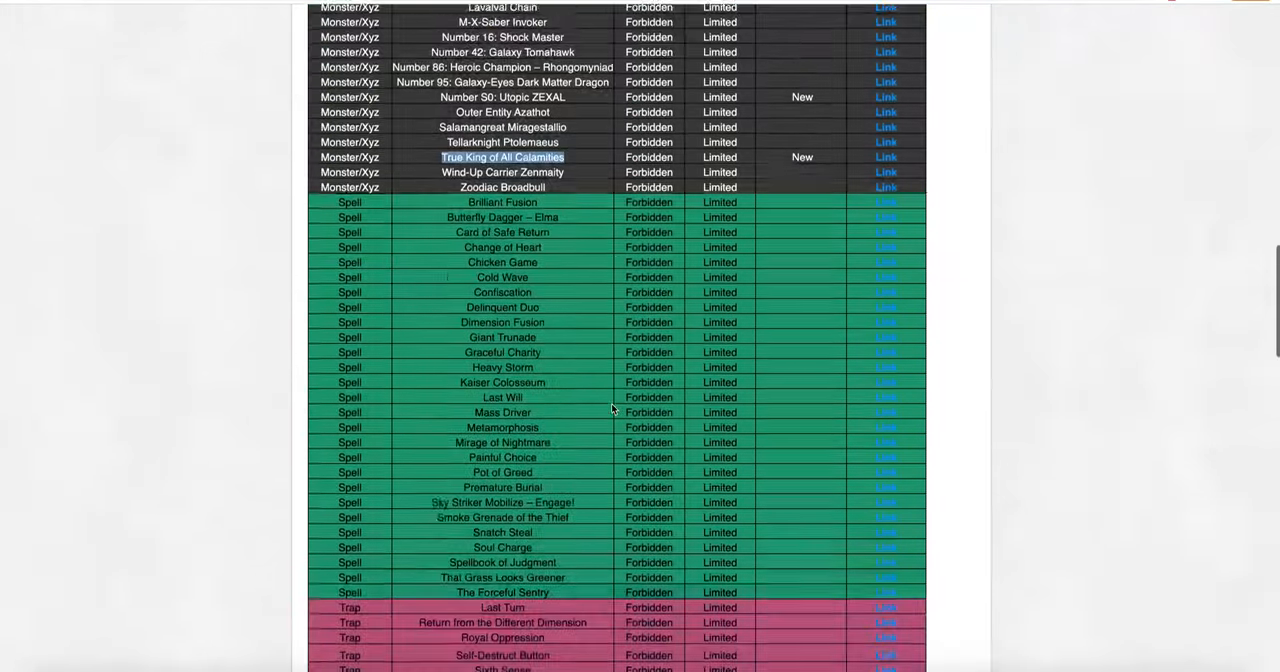
{"action": "scroll", "scroll_direction": "up", "scroll_amount": 3}
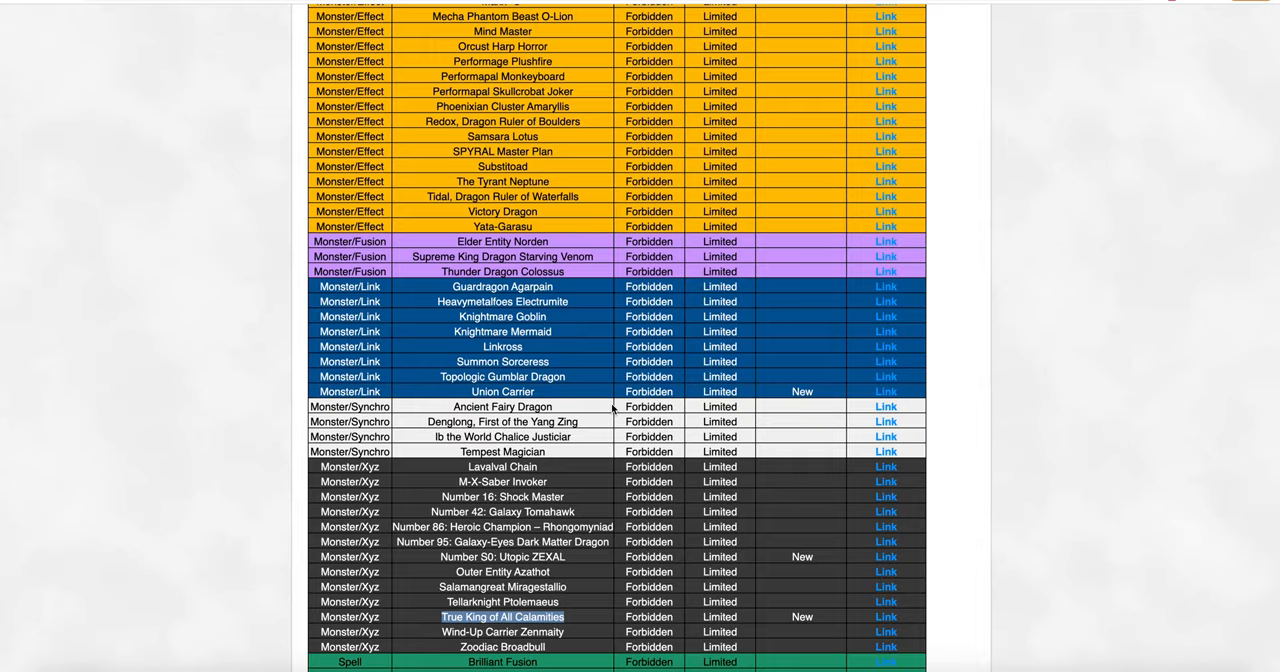
Scroll back to the Forbidden table's first entry, Astrograph Sorcerer
{"action": "scroll", "scroll_direction": "up", "scroll_amount": 3}
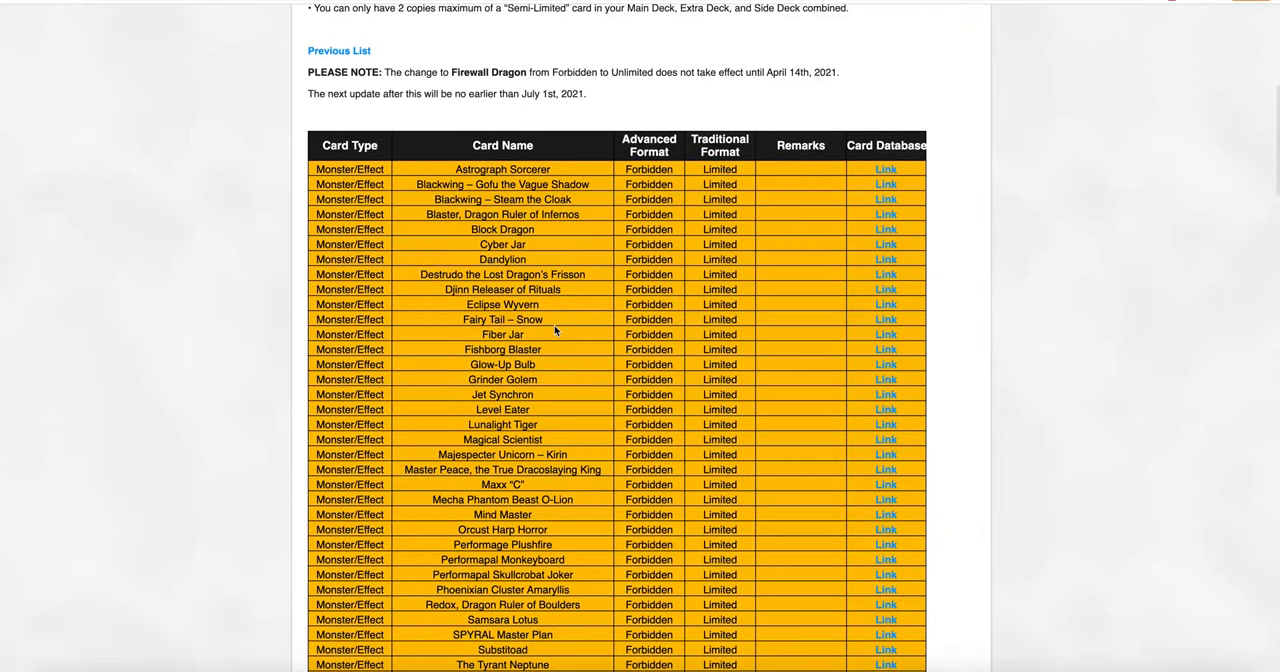
{"action": "scroll", "scroll_direction": "down", "scroll_amount": 3}
{"action": "type", "text": "crossout des"}
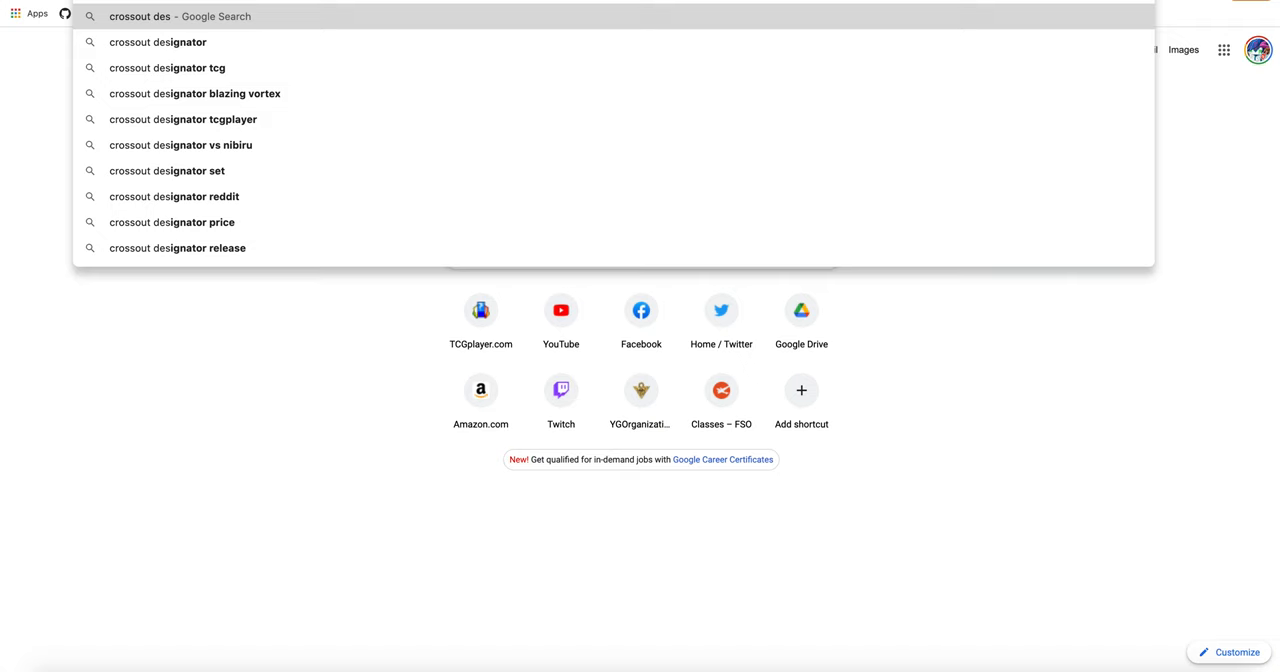
Search Google for Crossout Designator and browse its Yugipedia card page
{"action": "left_click", "coordinate": [156, 42]}
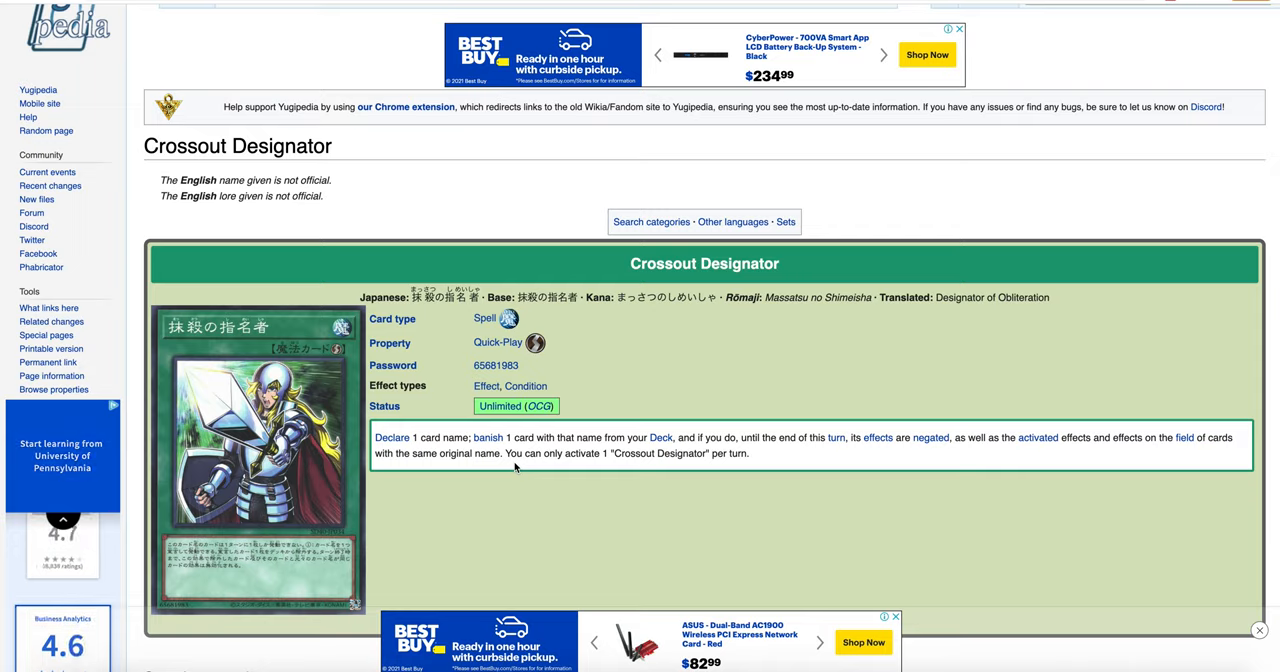
{"action": "mouse_move", "coordinate": [488, 438]}
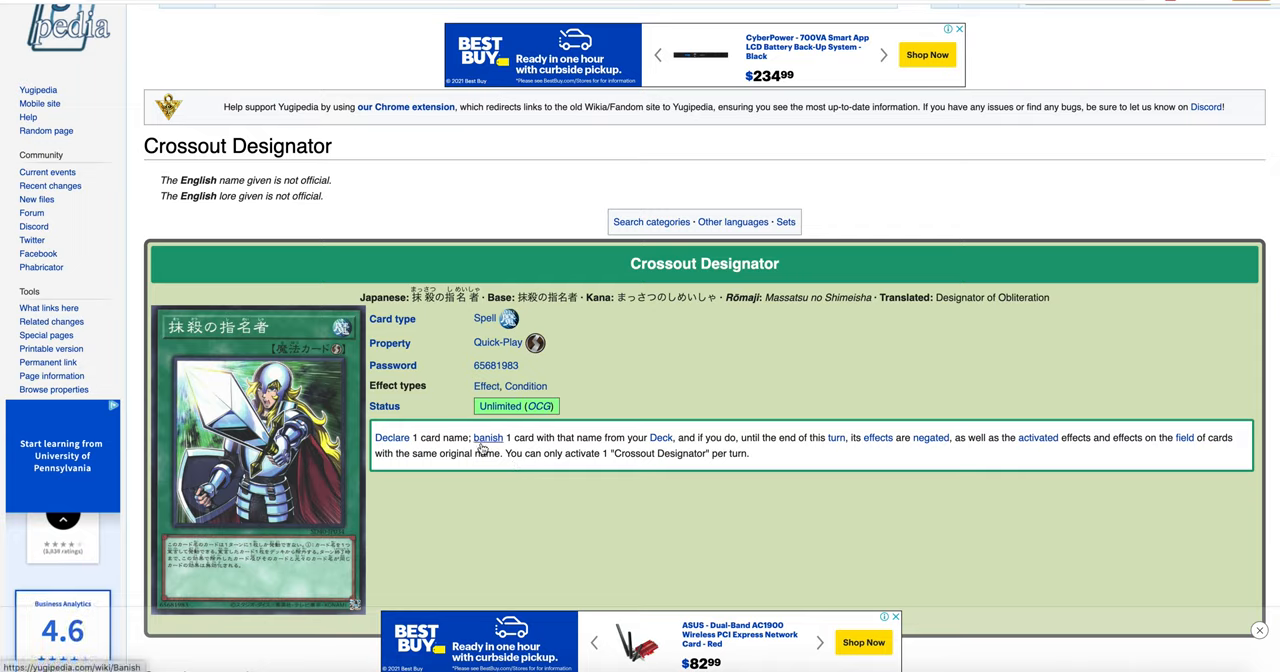
{"action": "scroll", "scroll_direction": "up", "scroll_amount": 3}
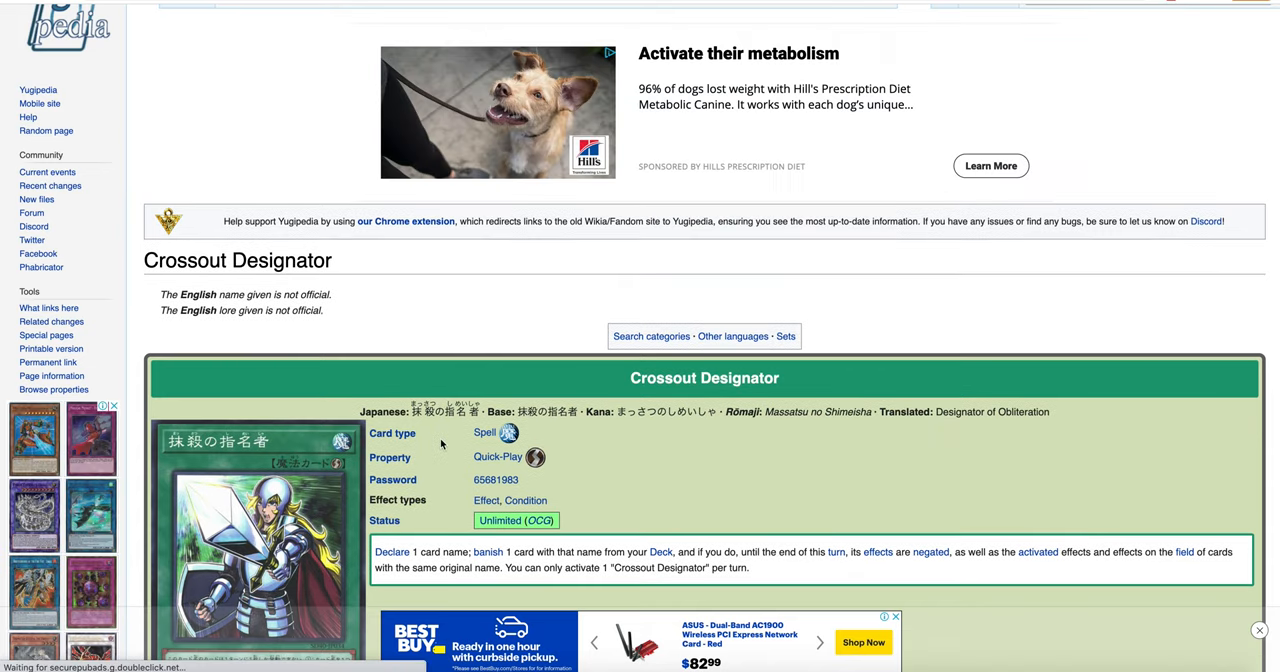
{"action": "scroll", "scroll_direction": "down", "scroll_amount": 3}
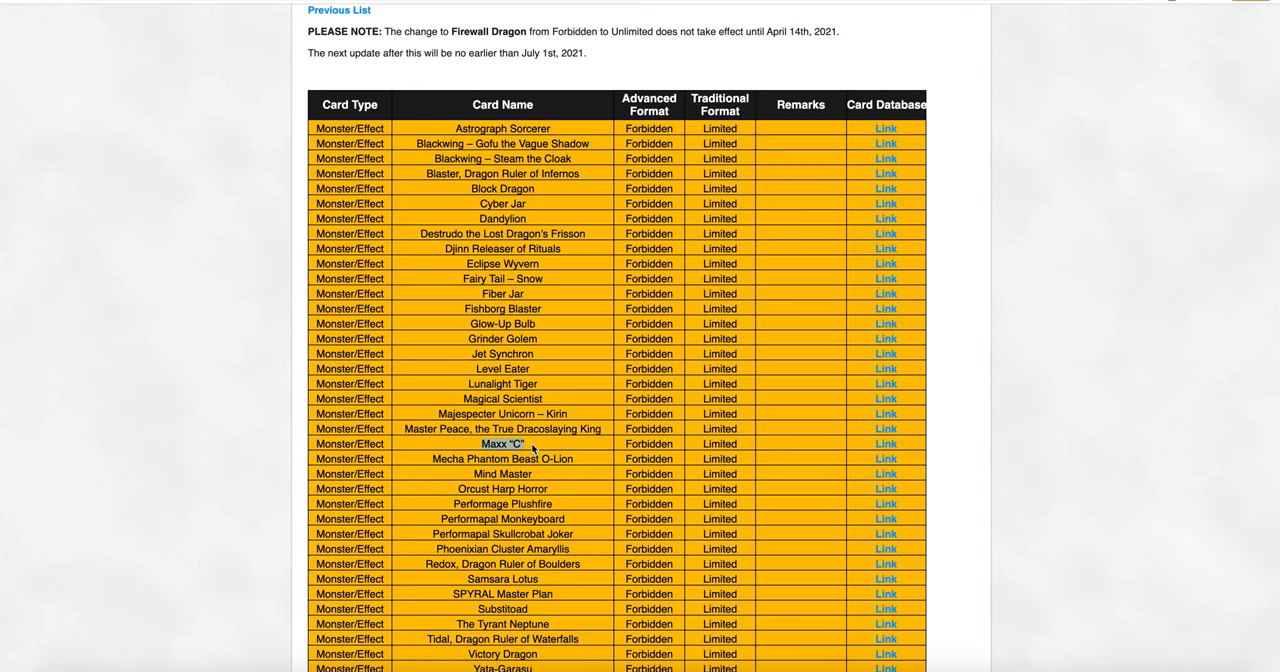
Scroll the Forbidden table past Maxx "C" and Number S0: Utopic ZEXAL into the Limited spells
{"action": "scroll", "scroll_direction": "down", "scroll_amount": 3}
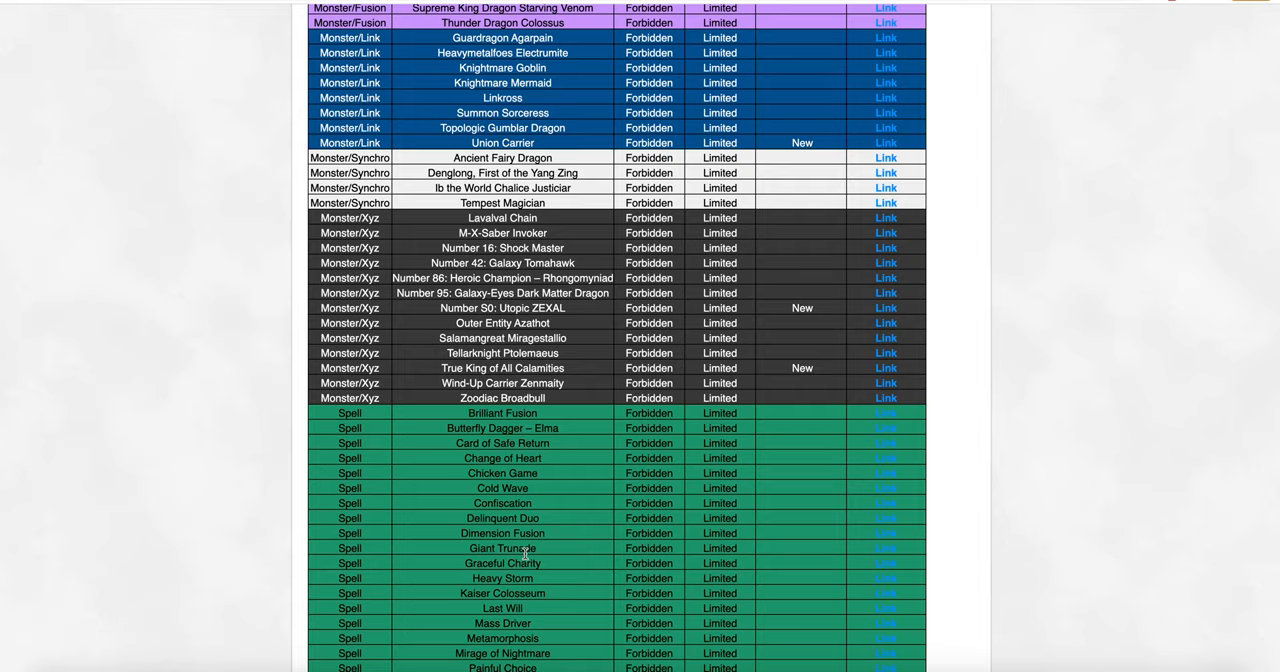
{"action": "mouse_move", "coordinate": [590, 334]}
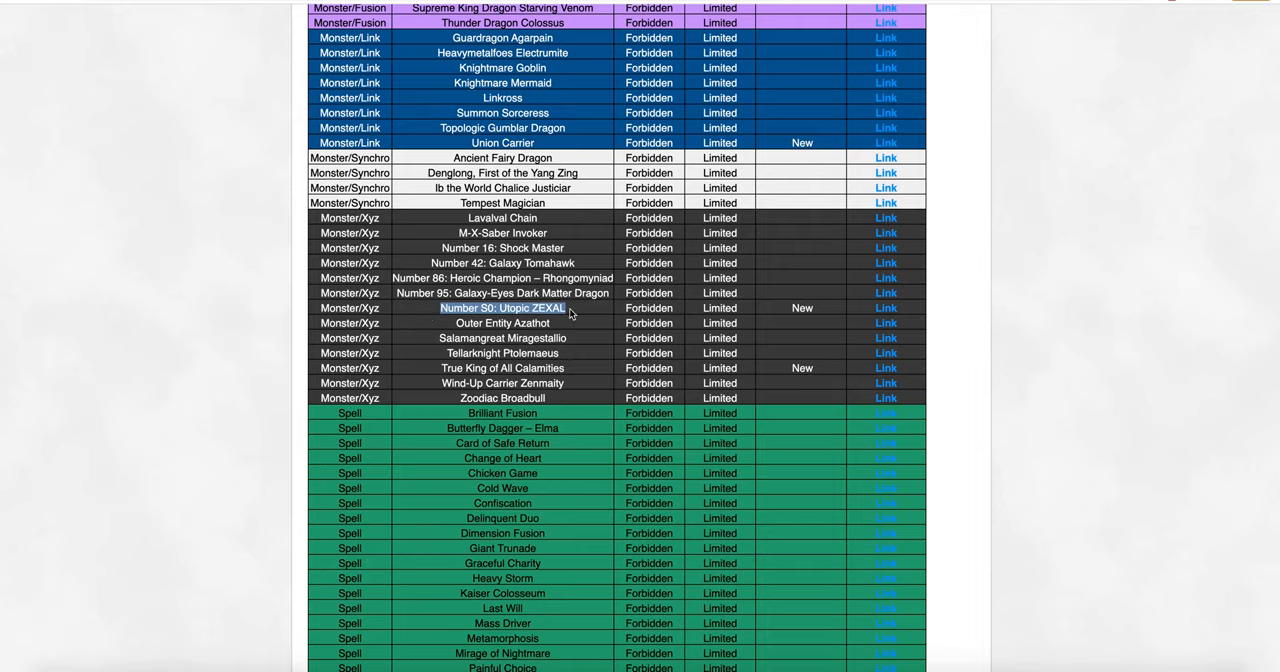
{"action": "mouse_move", "coordinate": [399, 313]}
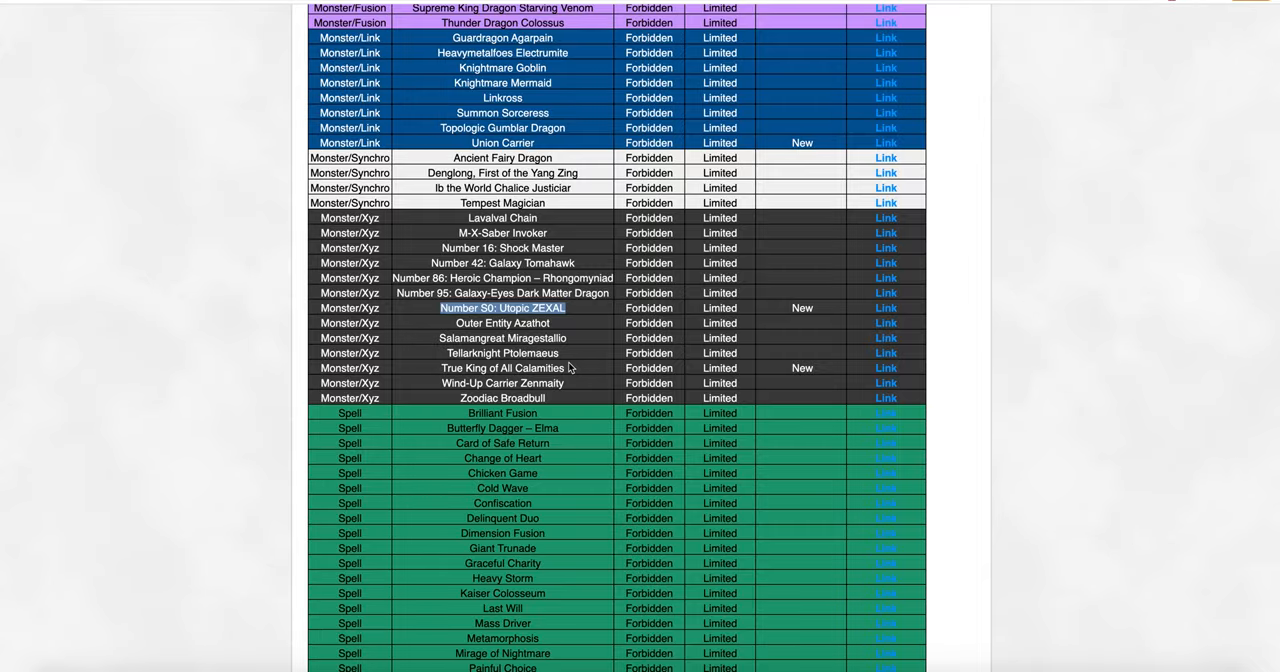
{"action": "scroll", "scroll_direction": "down", "scroll_amount": 3}
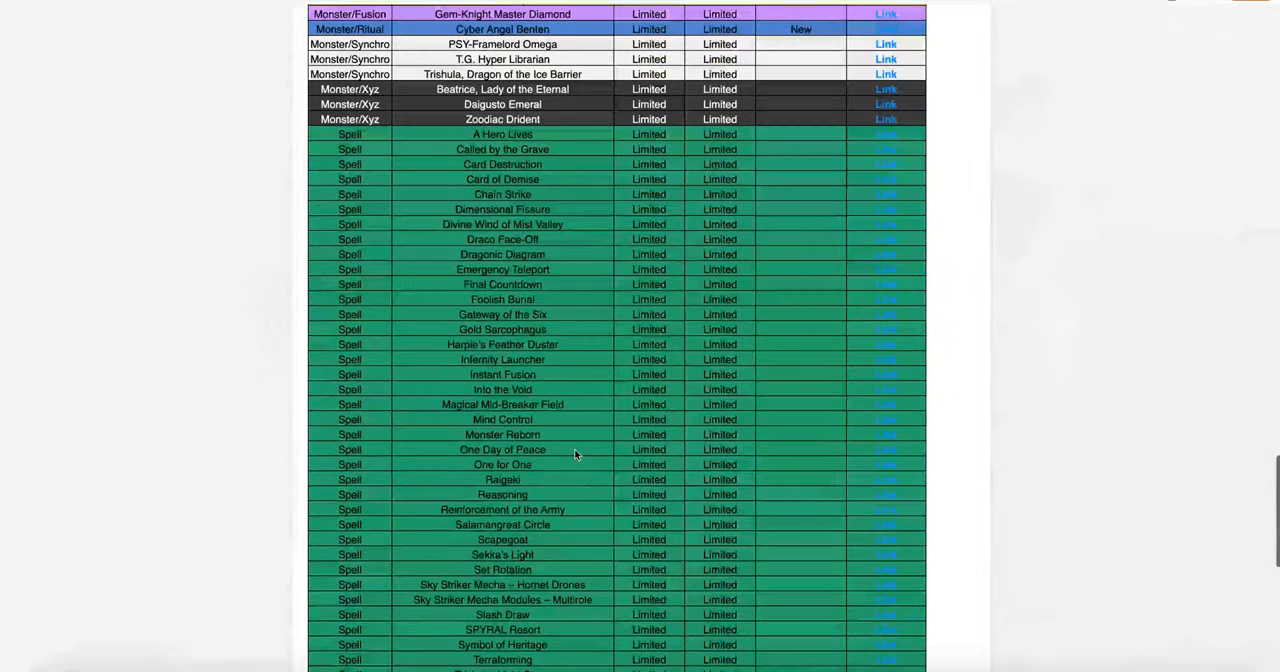
{"action": "scroll", "scroll_direction": "down", "scroll_amount": 3}
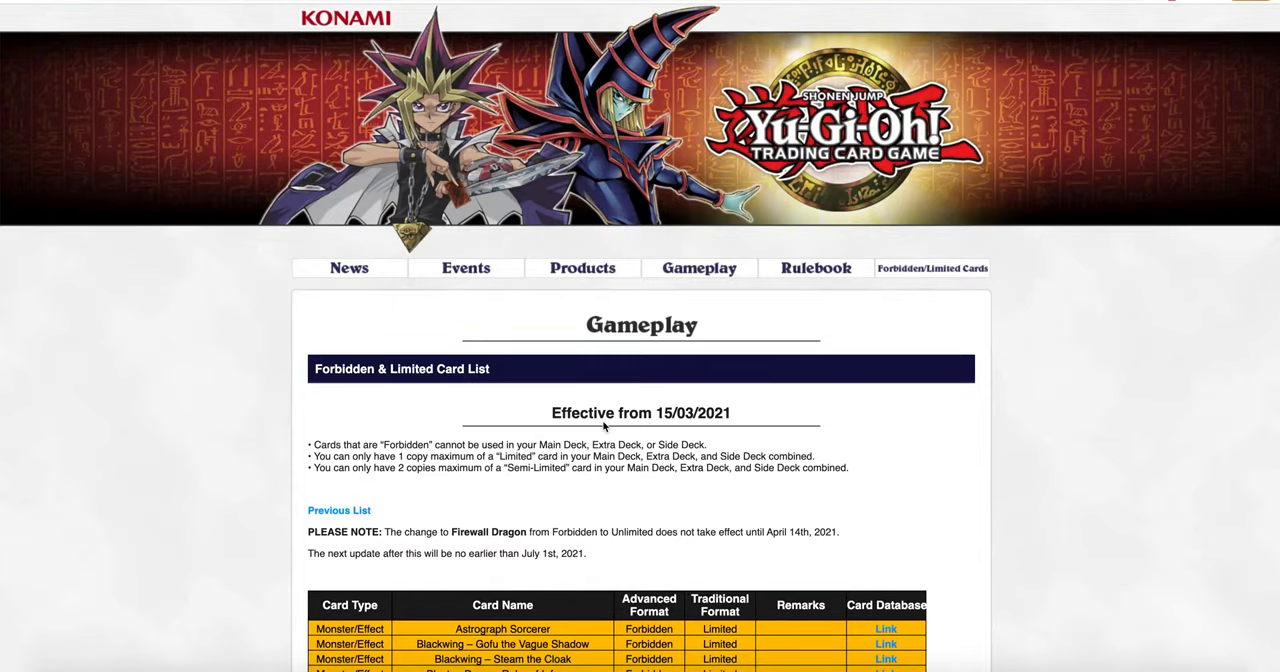
Scroll the Forbidden & Limited list to the Forbidden table's start at Astrograph Sorcerer
{"action": "scroll", "scroll_direction": "down", "scroll_amount": 3}
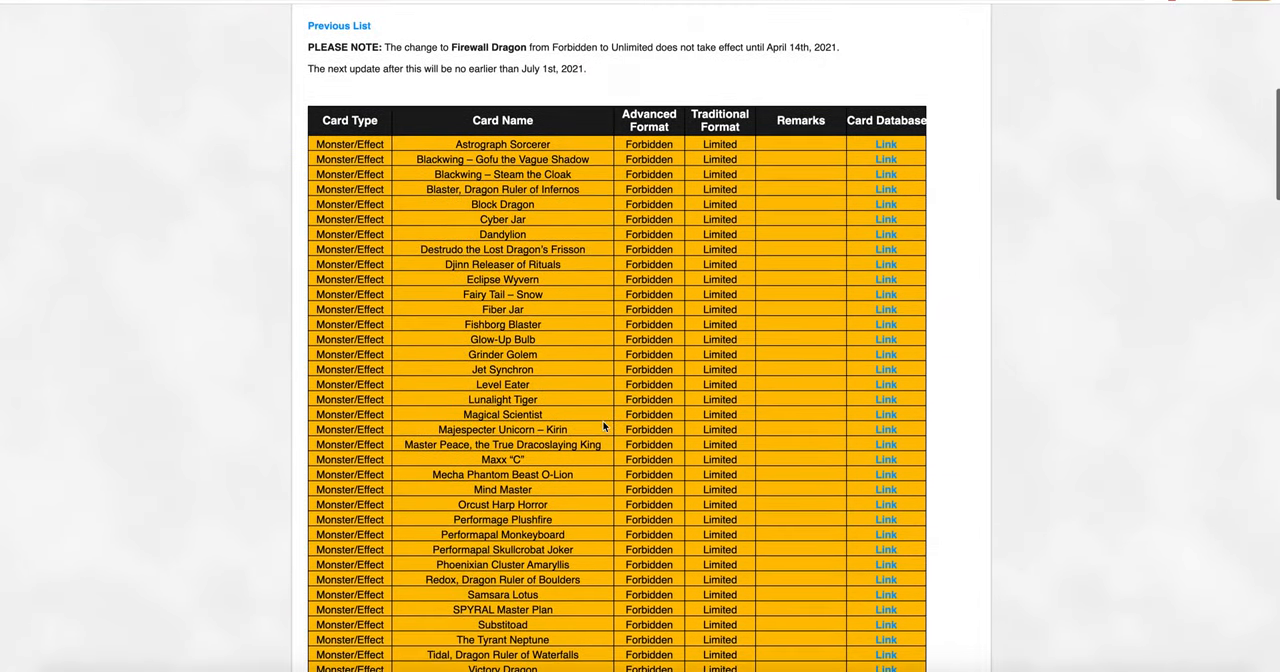
{"action": "scroll", "scroll_direction": "down", "scroll_amount": 3}
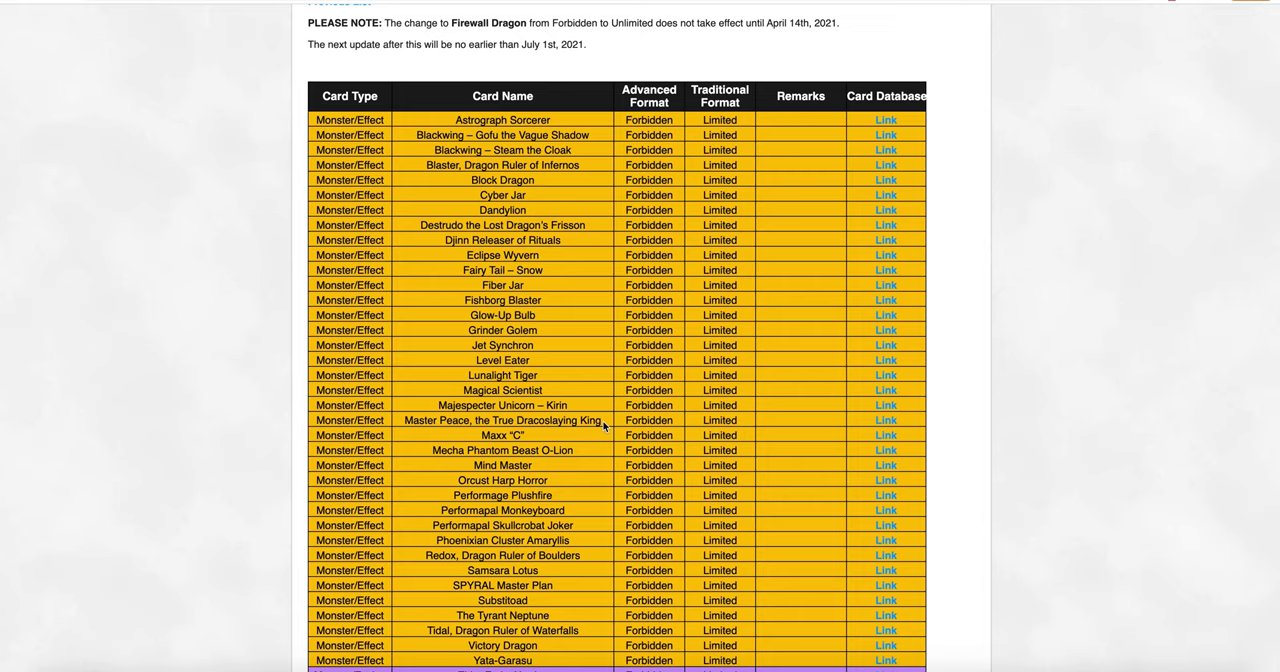
{"action": "scroll", "scroll_direction": "up", "scroll_amount": 3}
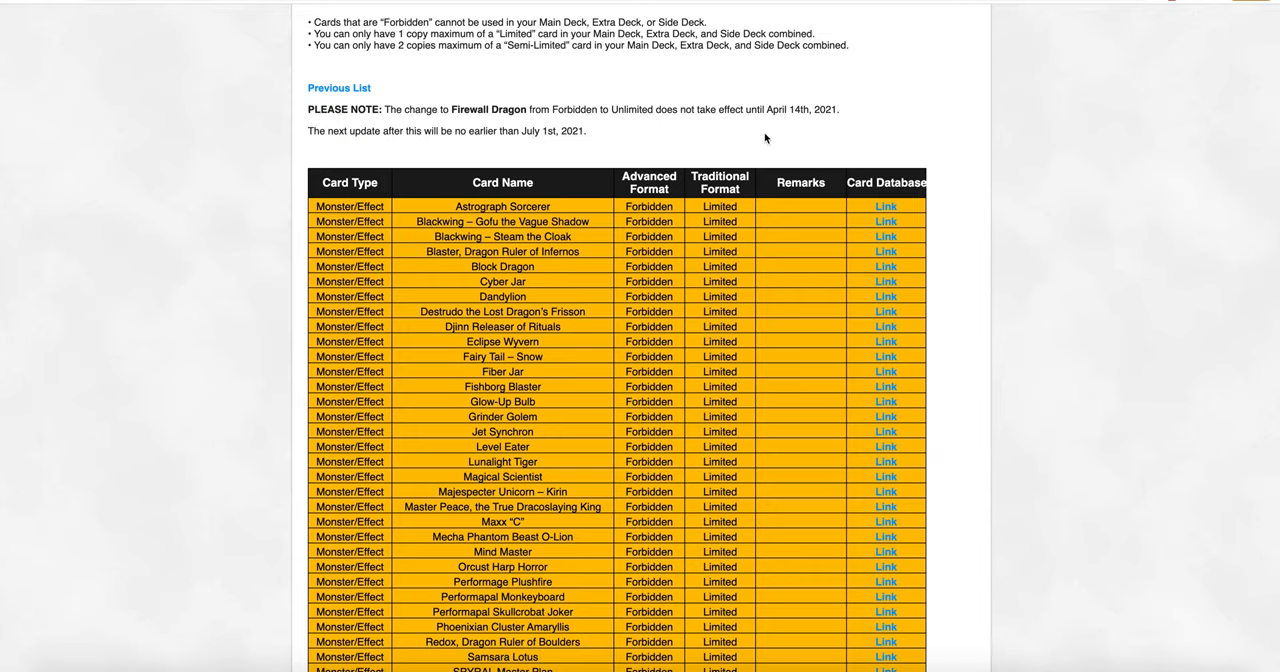
{"action": "mouse_move", "coordinate": [656, 338]}
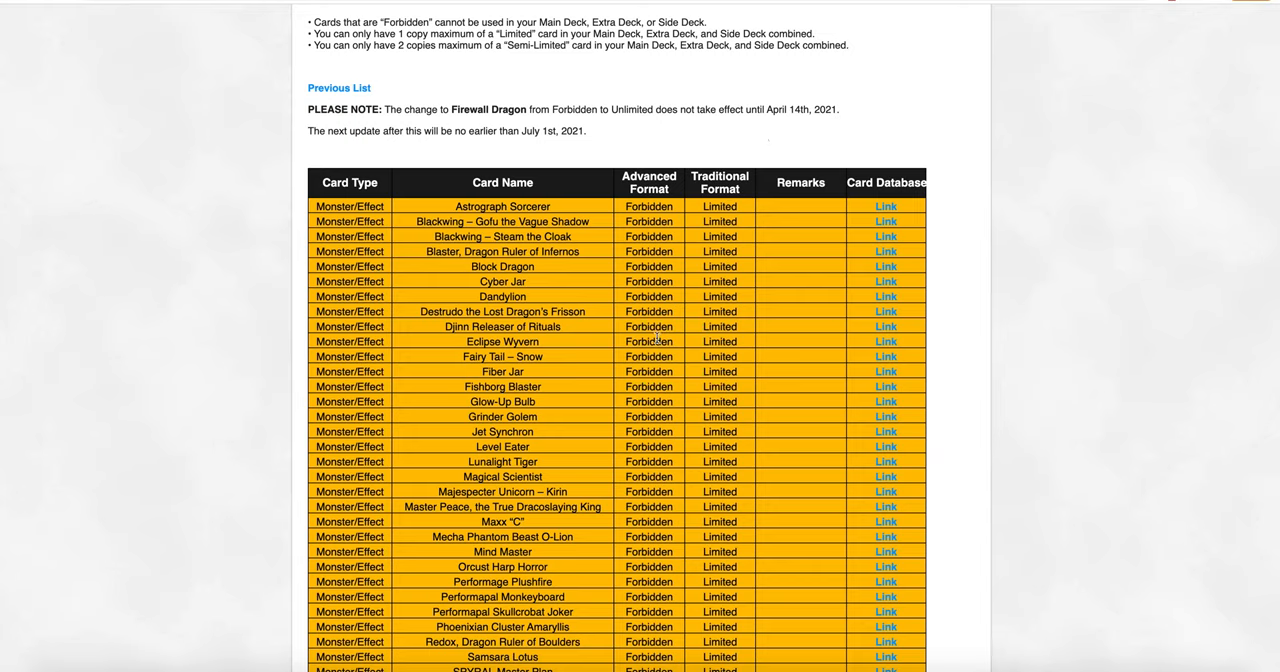